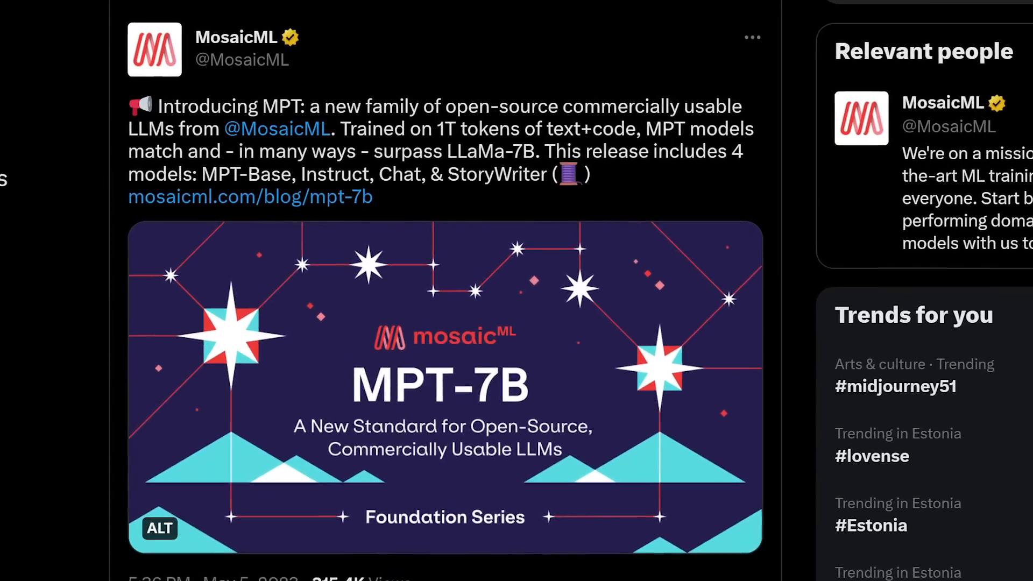
- Scroll the MosaicML blog down to the 'Maximum Input Lengths of Different LLMs' chart and back to the model list
scroll("down", 3)
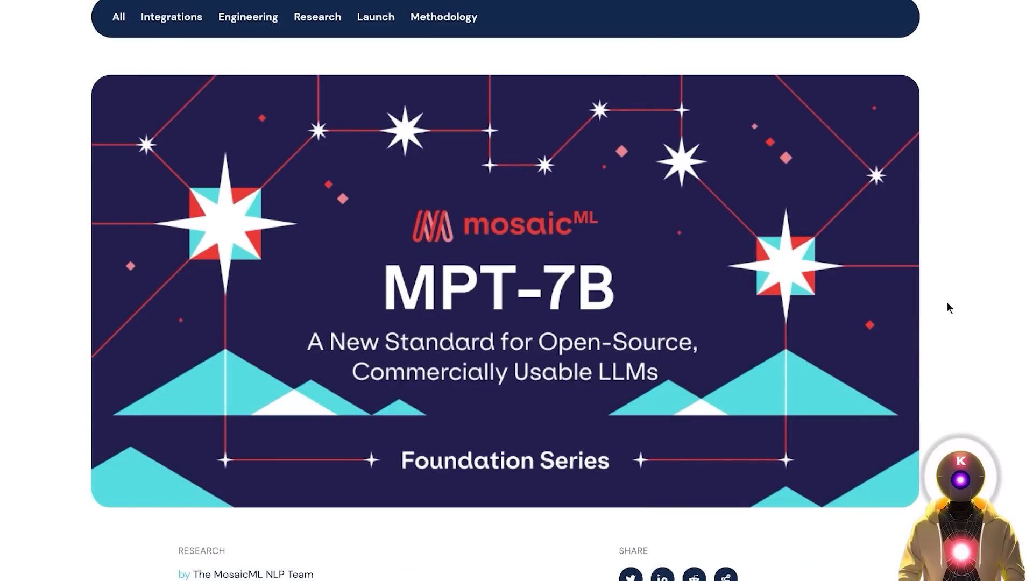
scroll("down", 3)
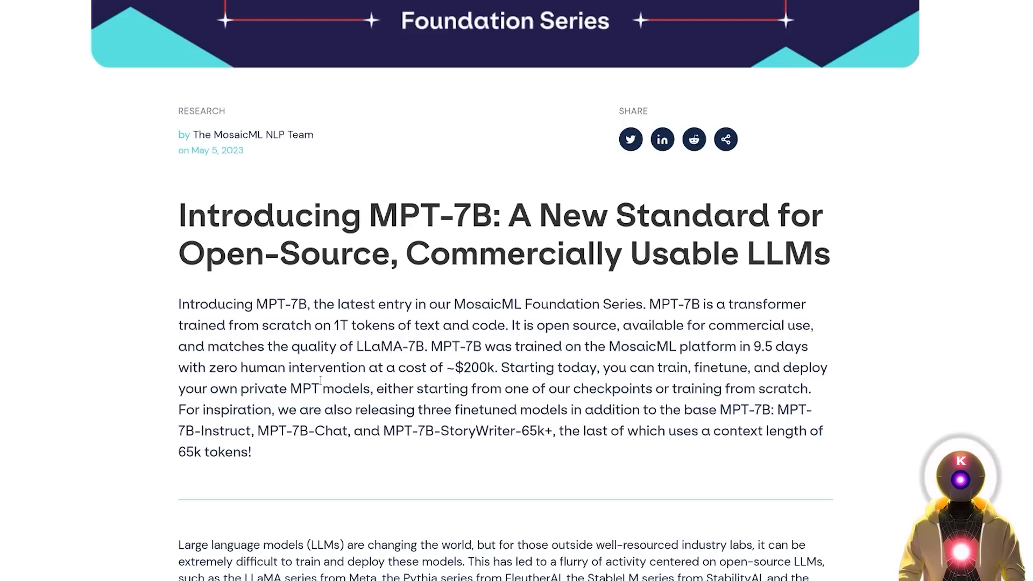
mouse_move(478, 381)
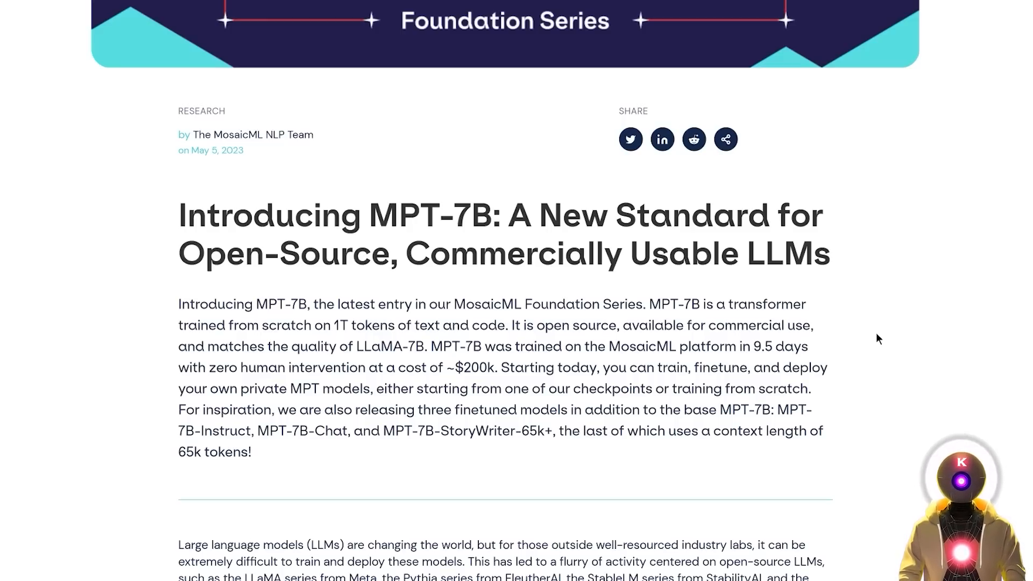
mouse_move(853, 374)
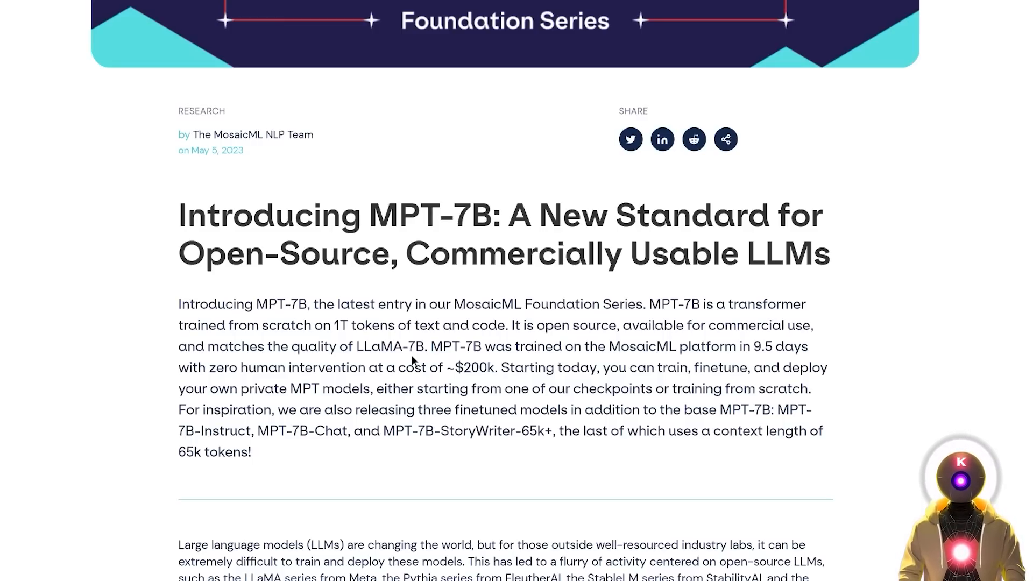
mouse_move(868, 341)
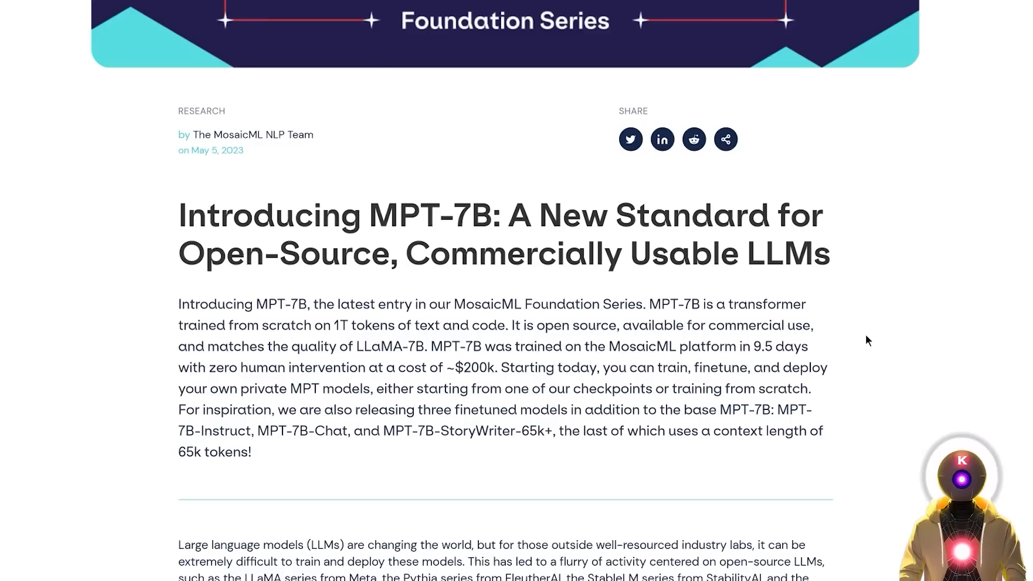
mouse_move(623, 345)
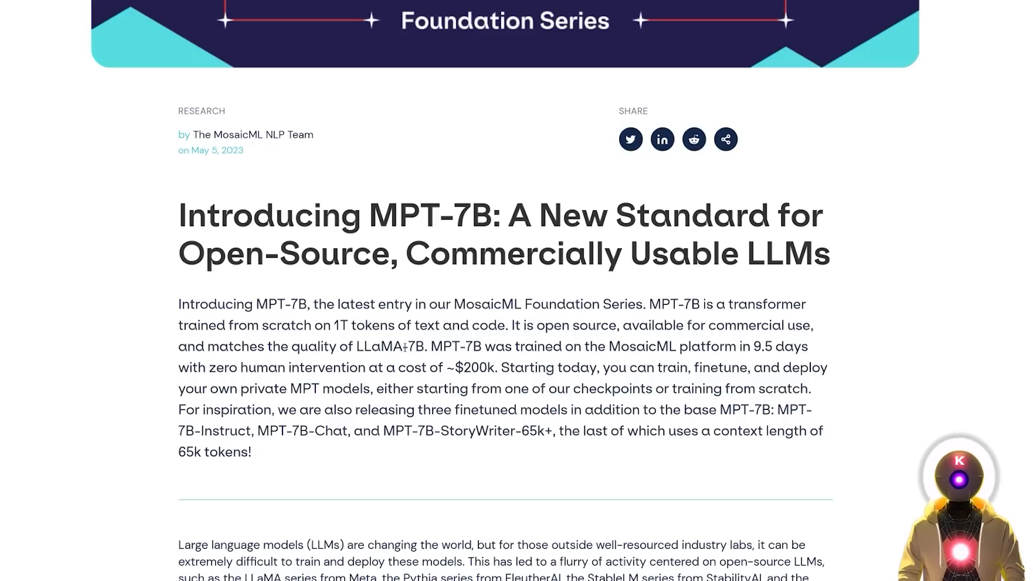
mouse_move(894, 363)
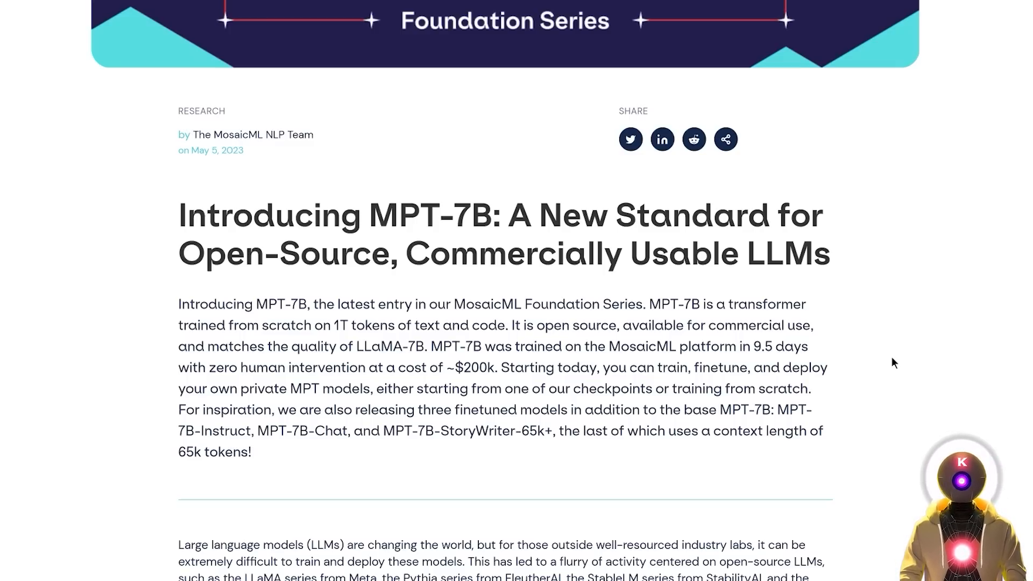
scroll("down", 3)
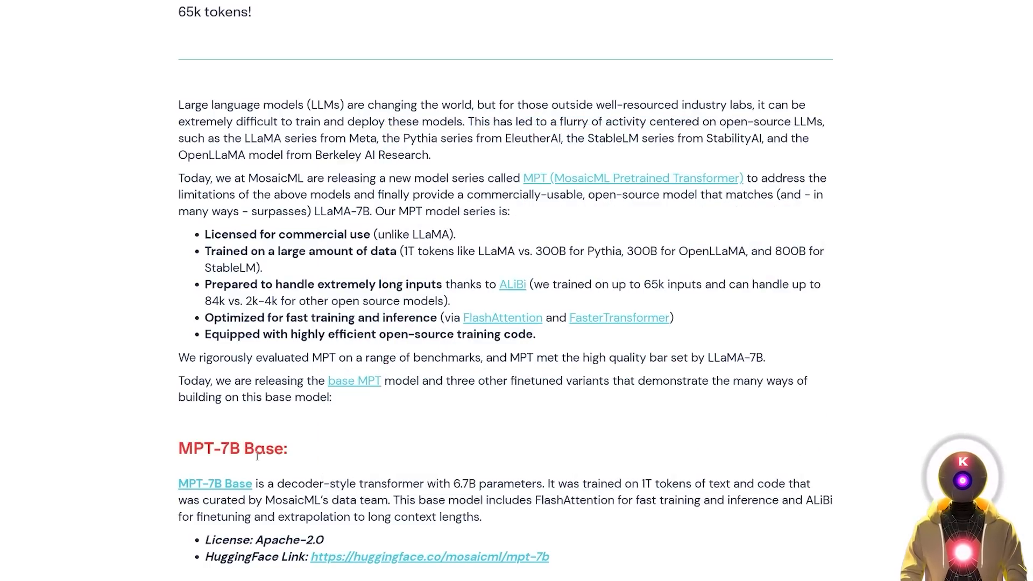
scroll("down", 3)
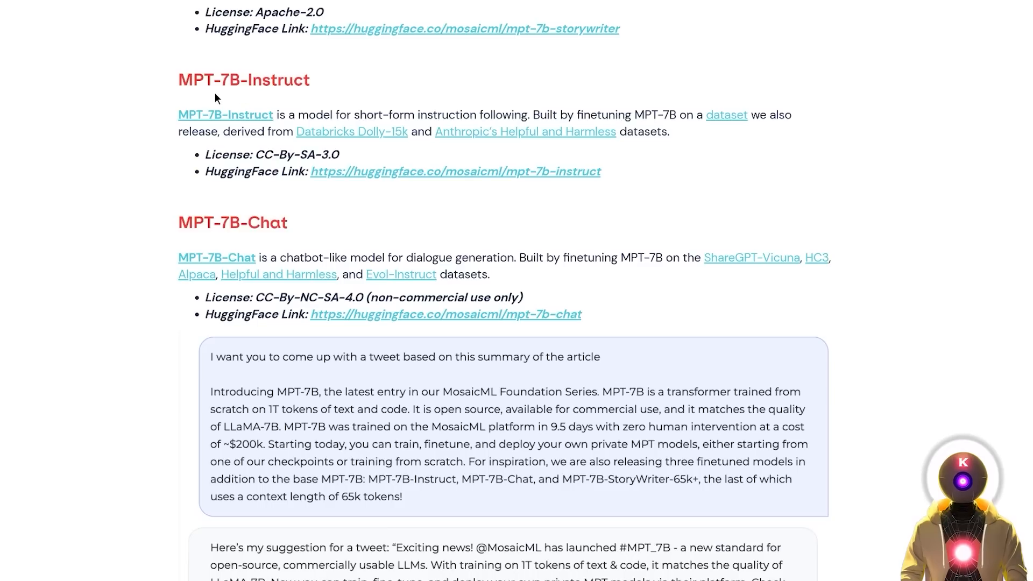
mouse_move(240, 241)
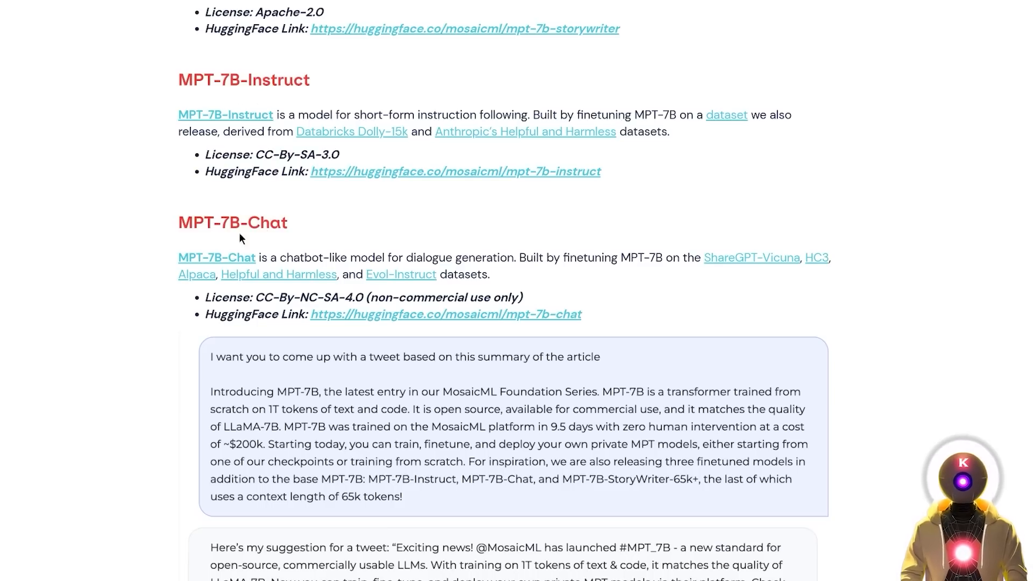
mouse_move(311, 227)
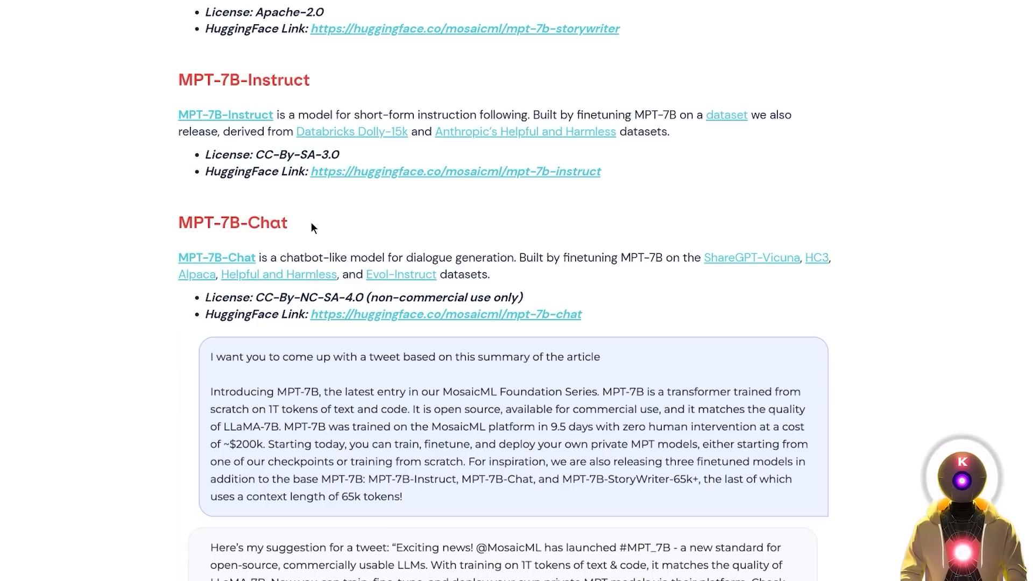
scroll("up", 3)
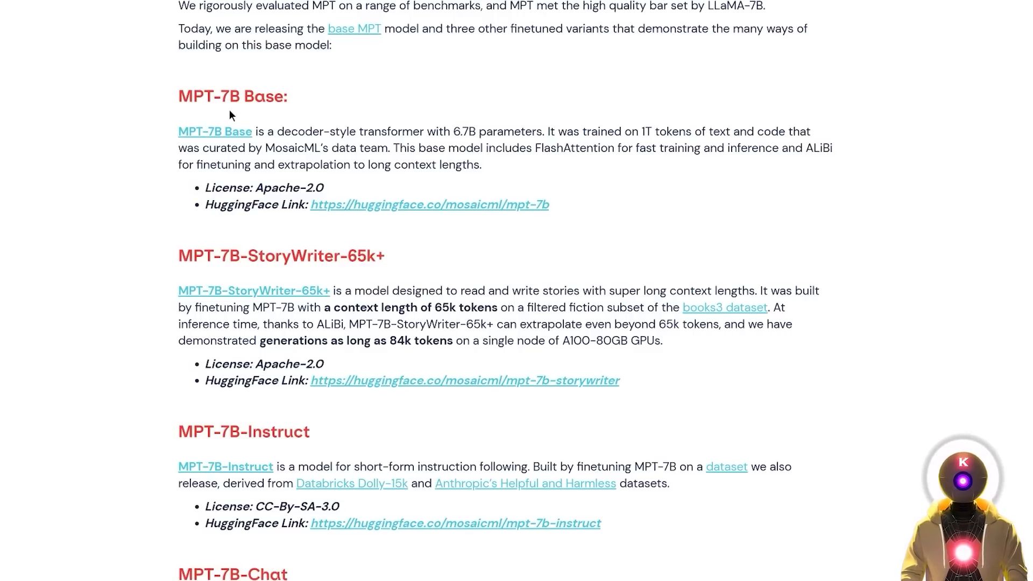
mouse_move(408, 116)
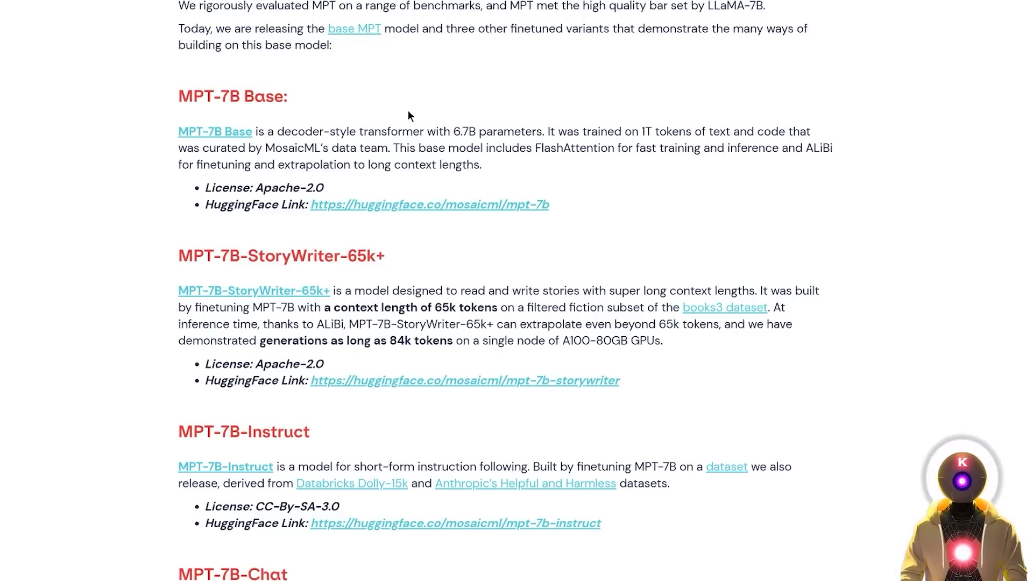
scroll("down", 3)
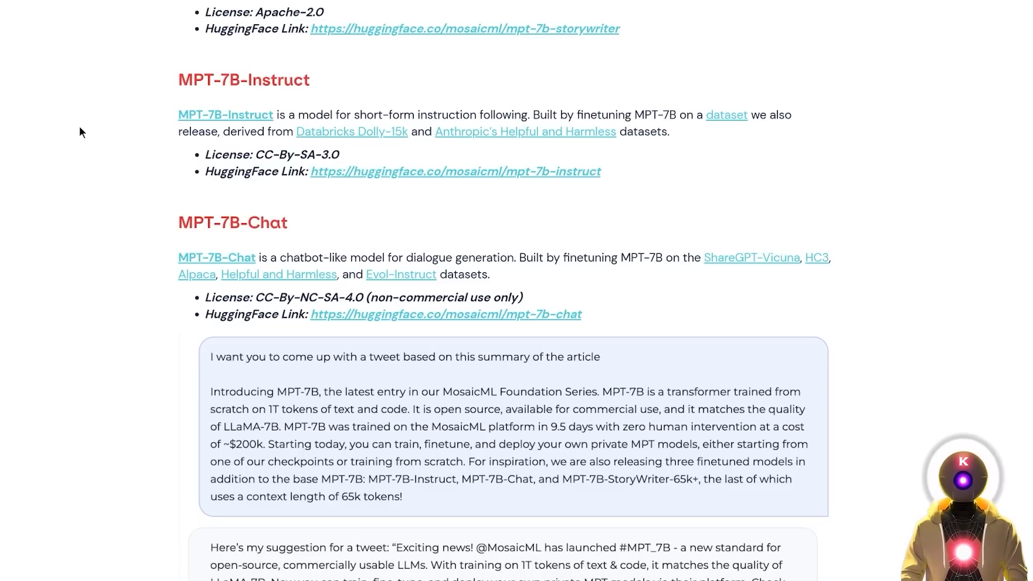
mouse_move(244, 97)
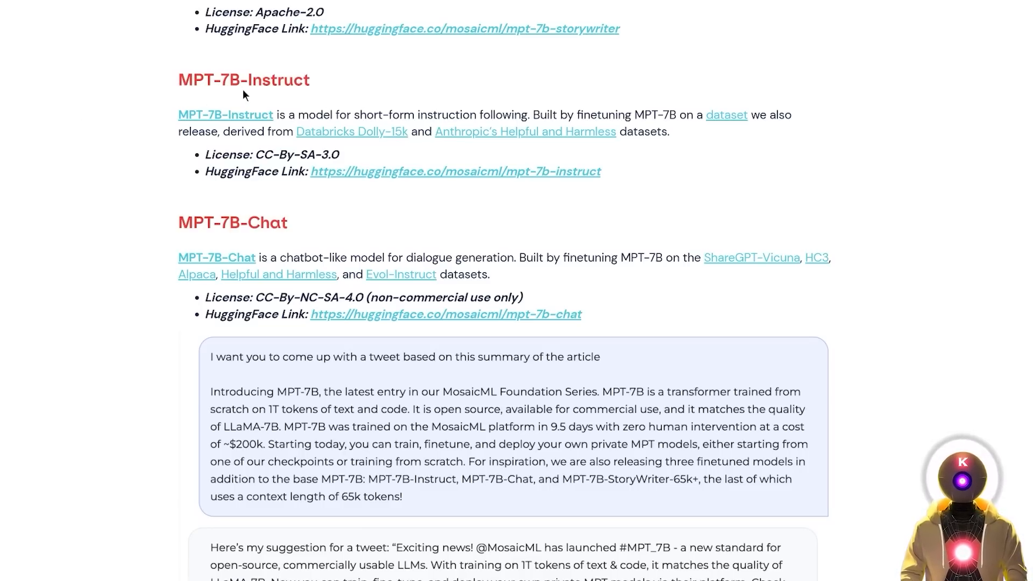
mouse_move(333, 90)
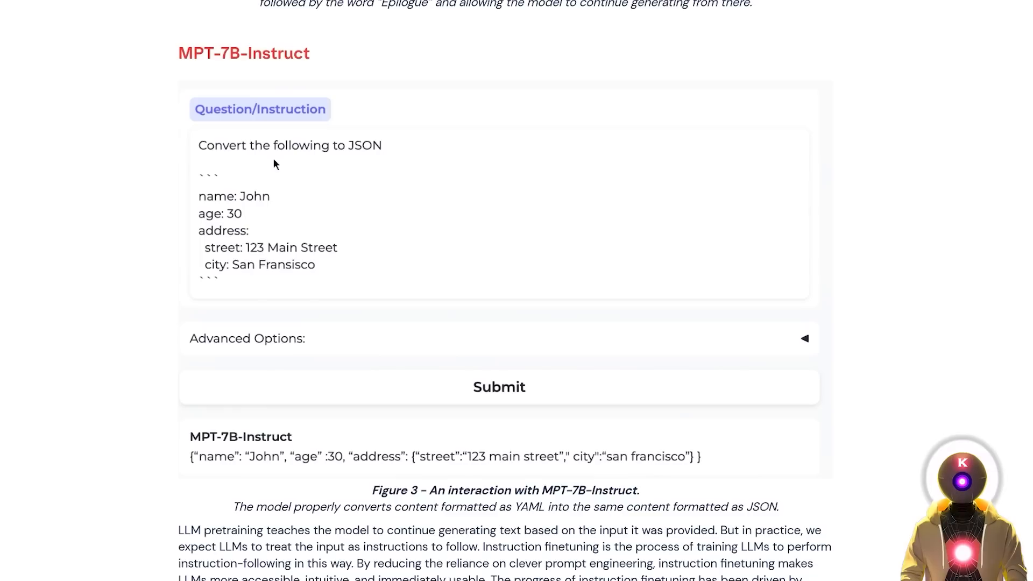
mouse_move(313, 215)
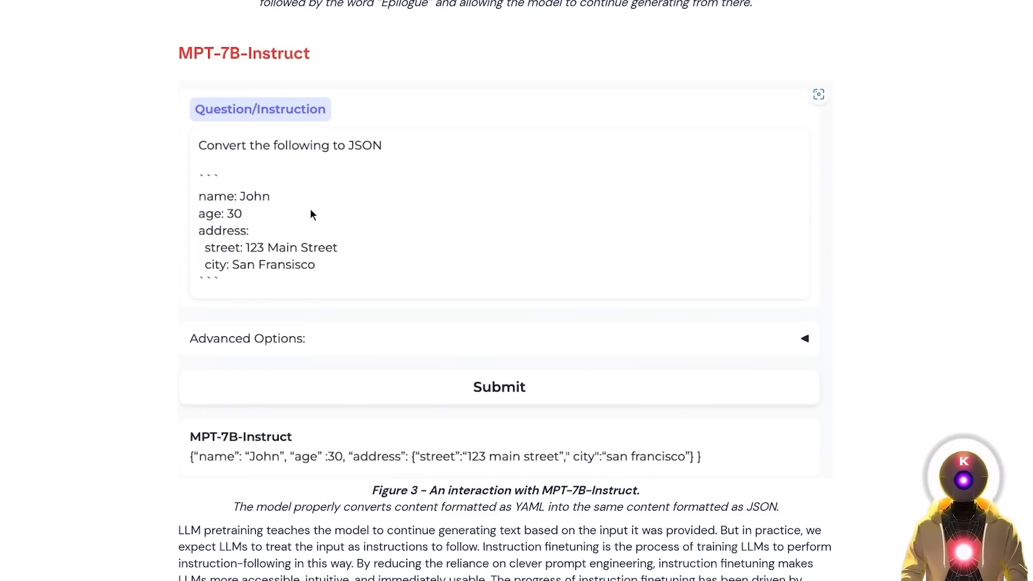
mouse_move(653, 458)
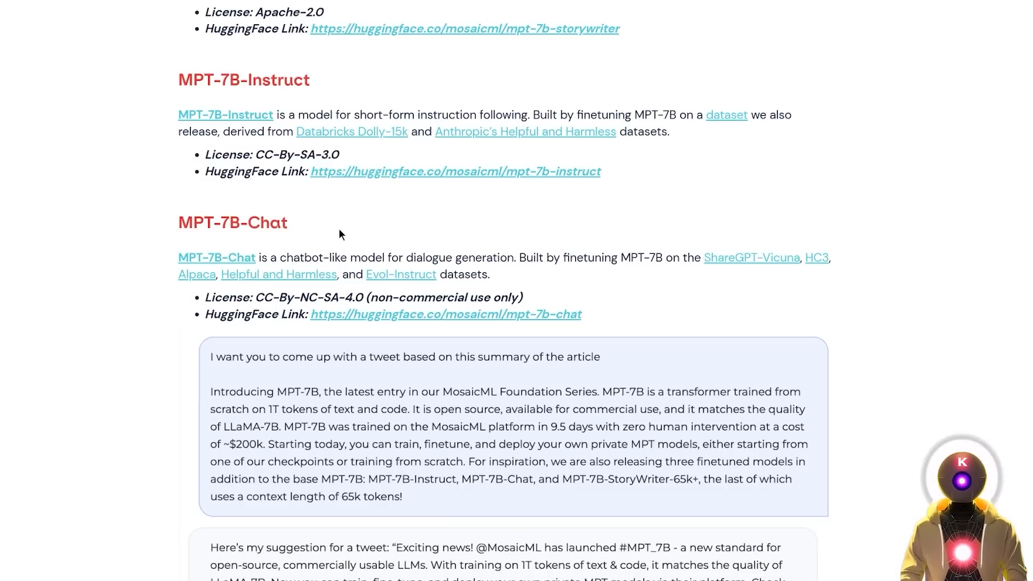
mouse_move(348, 231)
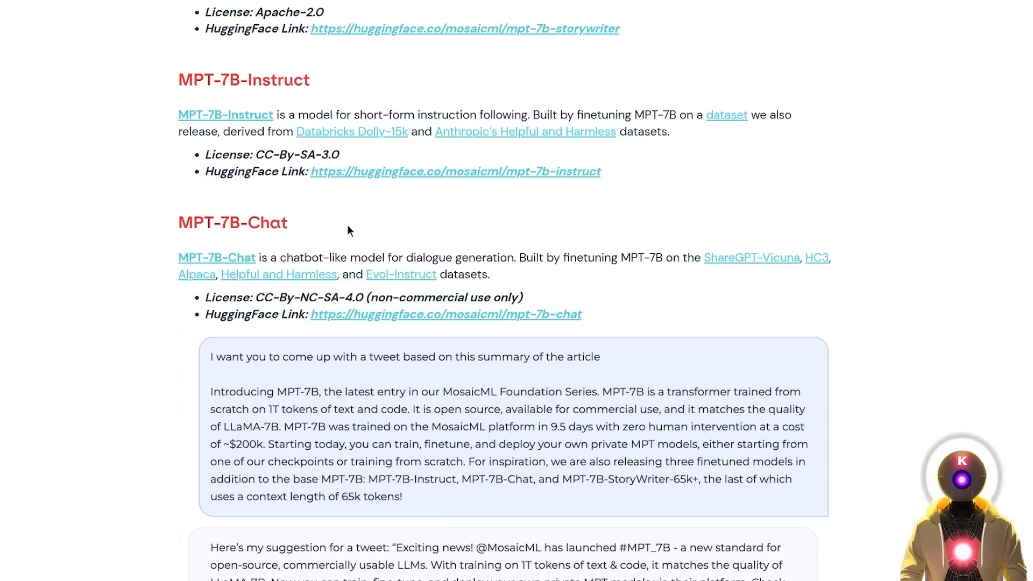
mouse_move(384, 237)
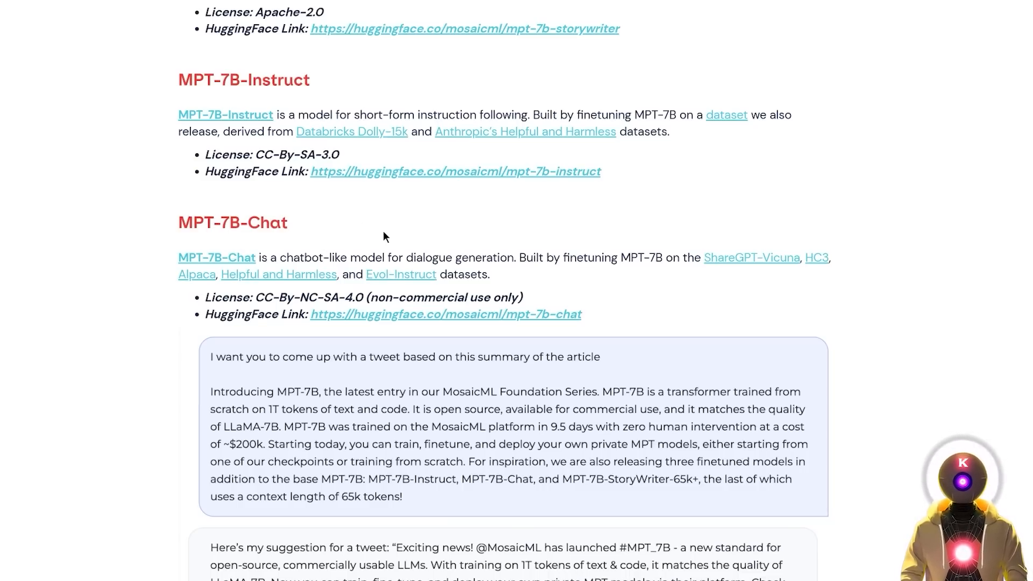
scroll("down", 3)
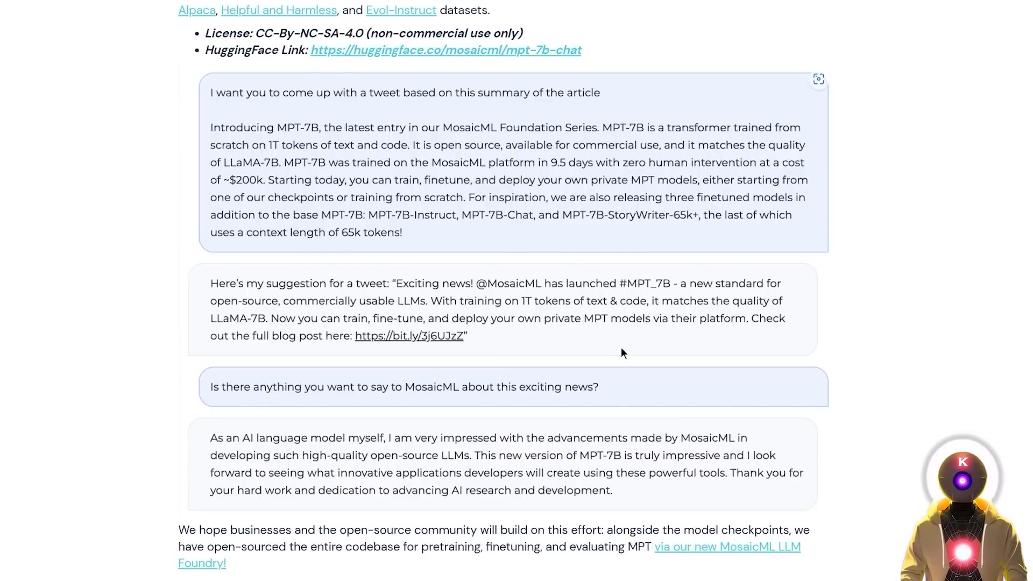
scroll("down", 3)
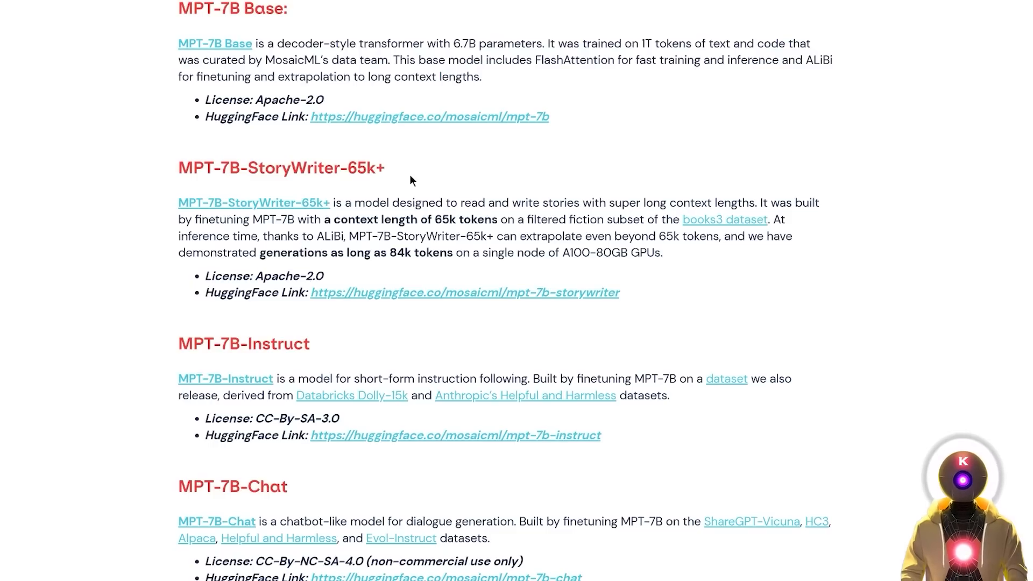
mouse_move(404, 179)
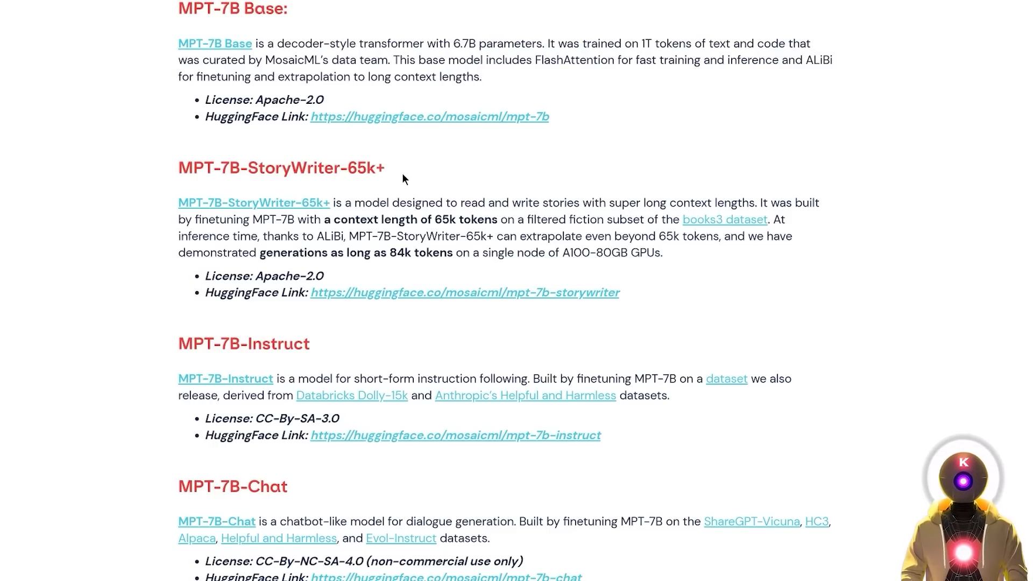
mouse_move(216, 189)
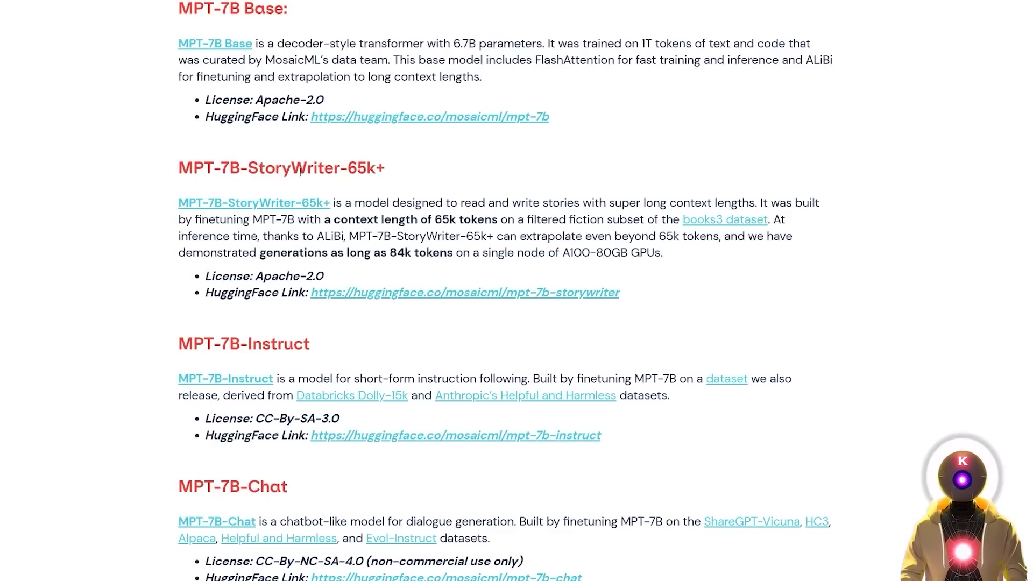
mouse_move(407, 175)
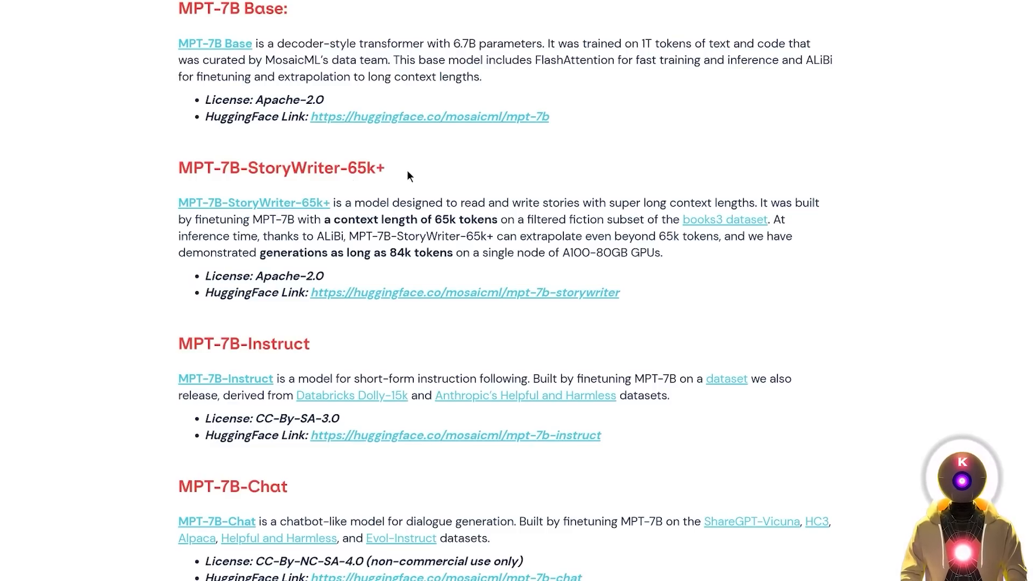
mouse_move(507, 187)
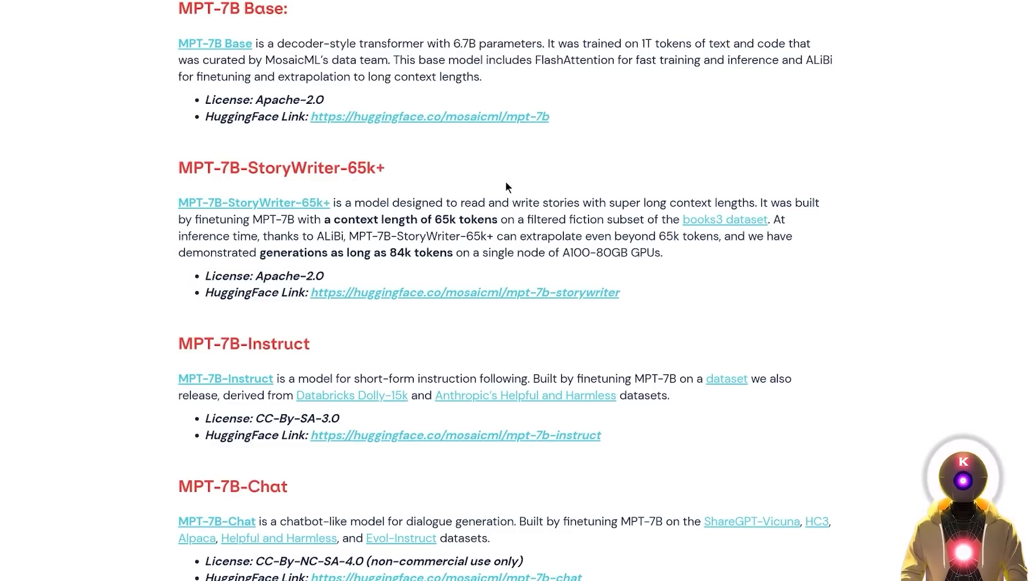
mouse_move(404, 187)
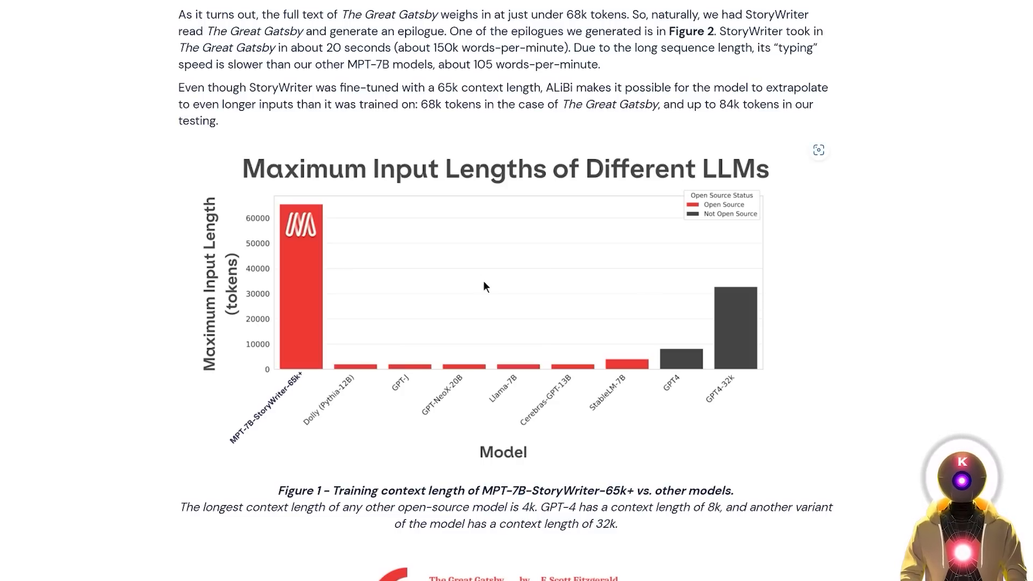
scroll("down", 3)
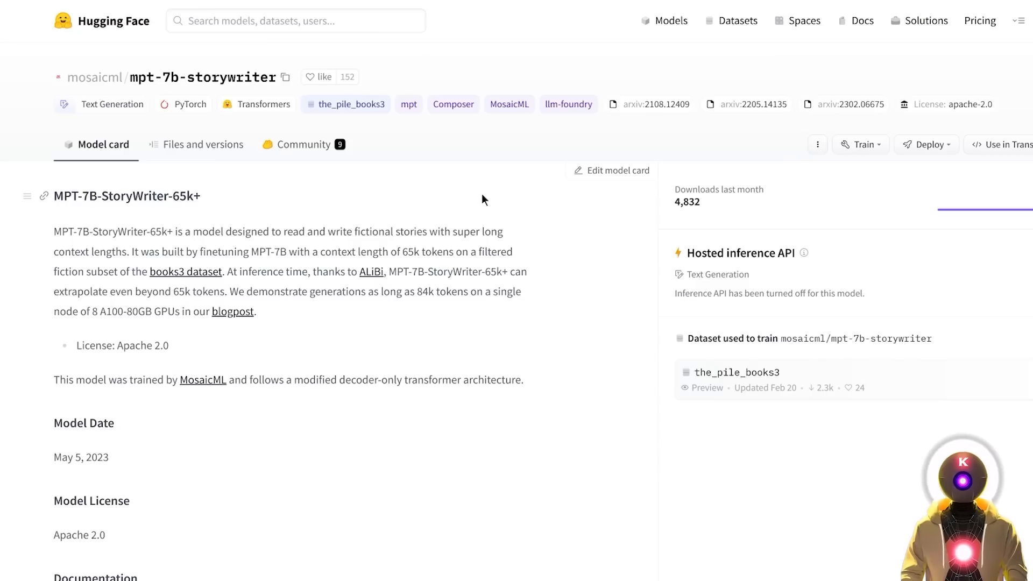
mouse_move(531, 236)
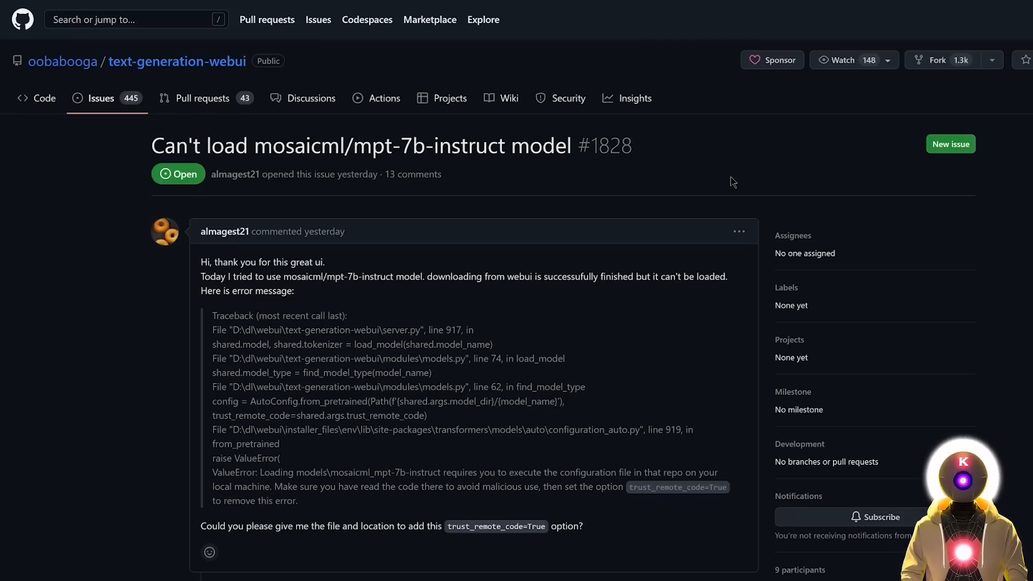
mouse_move(605, 153)
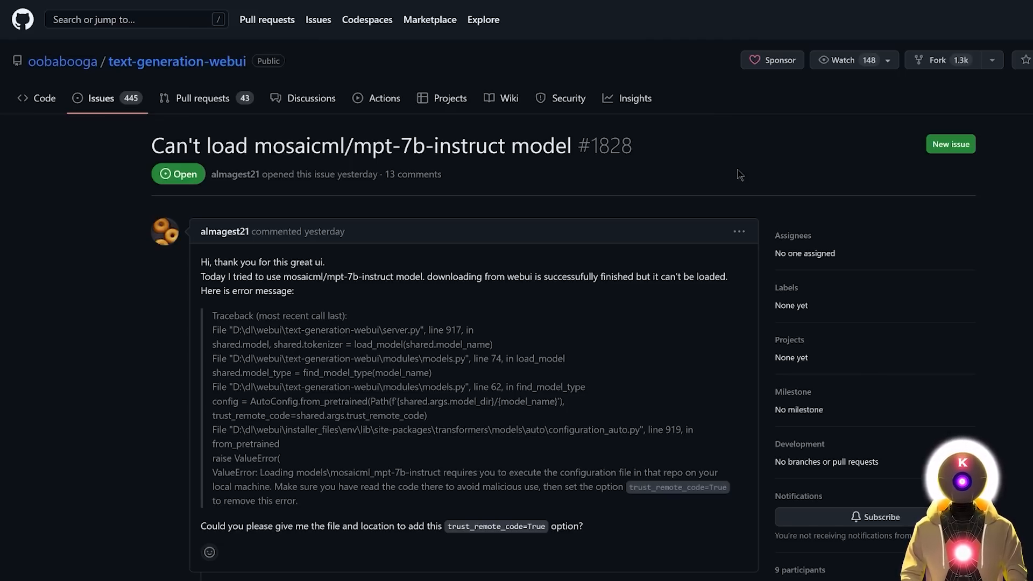
mouse_move(807, 151)
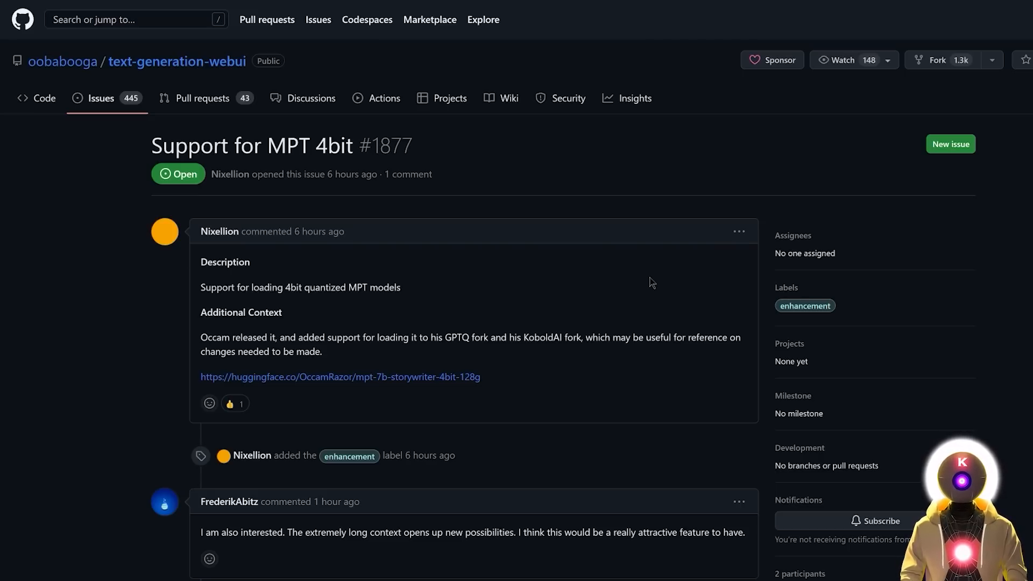
mouse_move(674, 251)
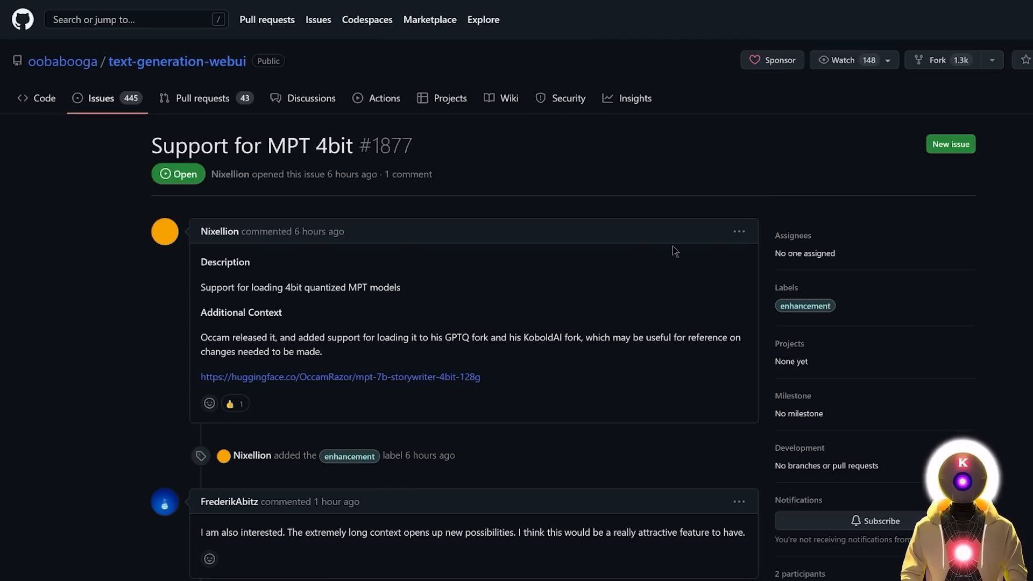
mouse_move(668, 282)
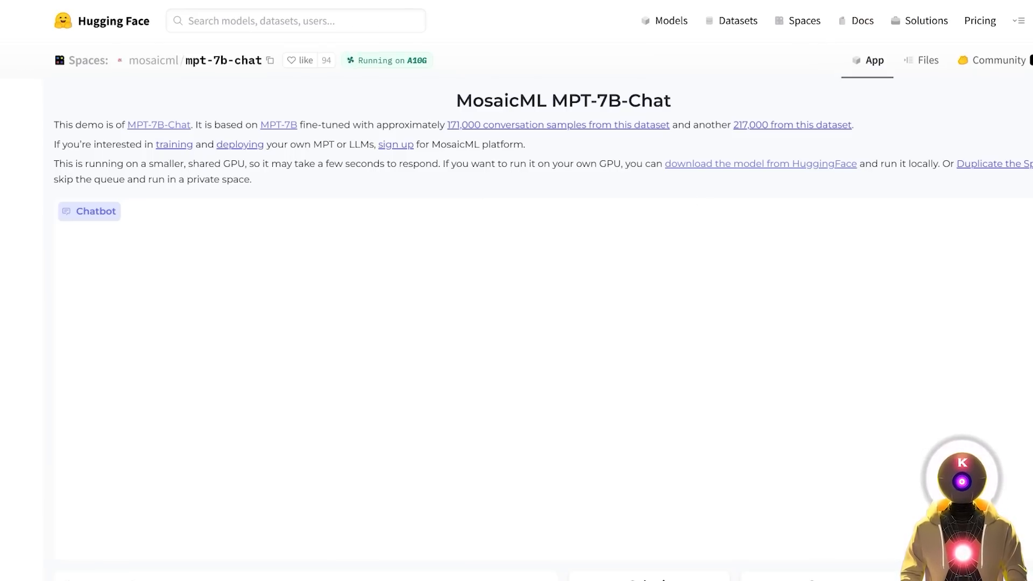
mouse_move(725, 204)
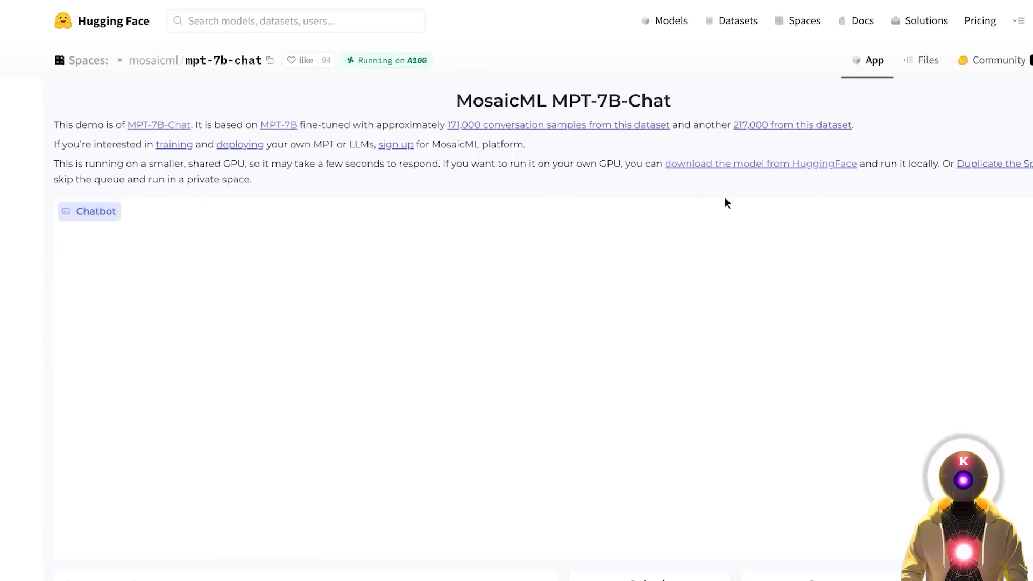
mouse_move(729, 213)
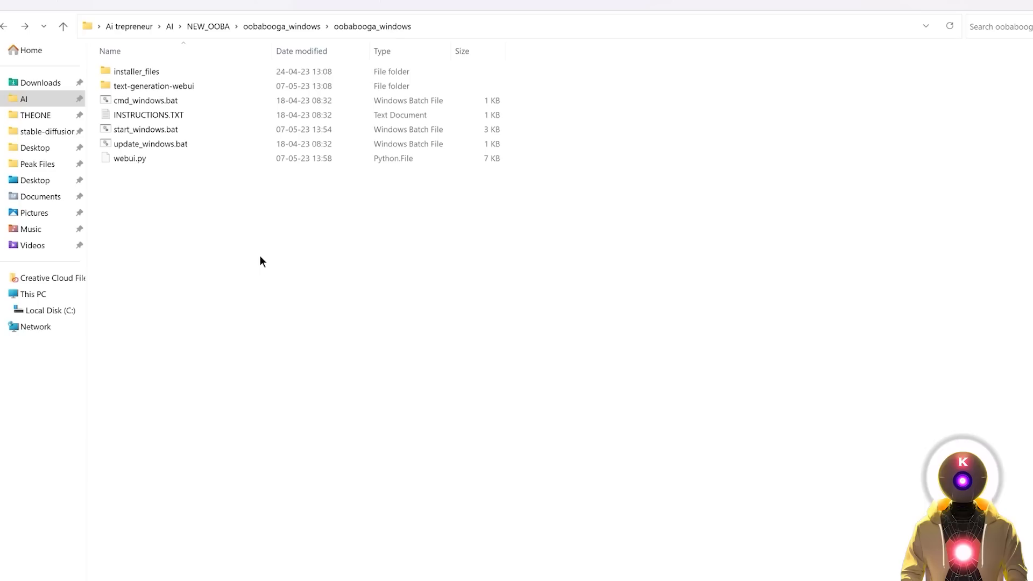
mouse_move(166, 212)
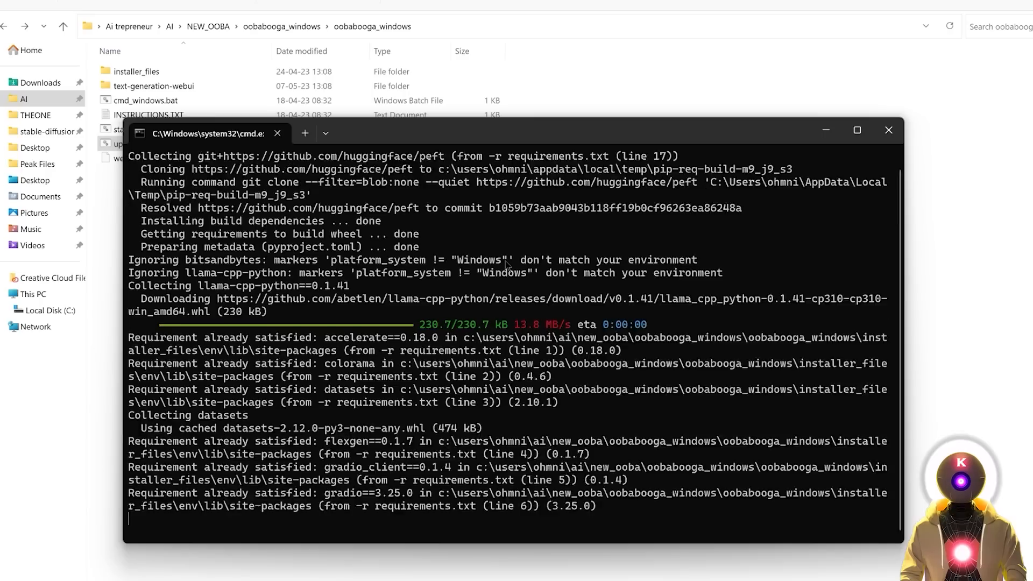
- Close the finished update_windows.bat console, returning to the oobabooga_windows folder
scroll("down", 3)
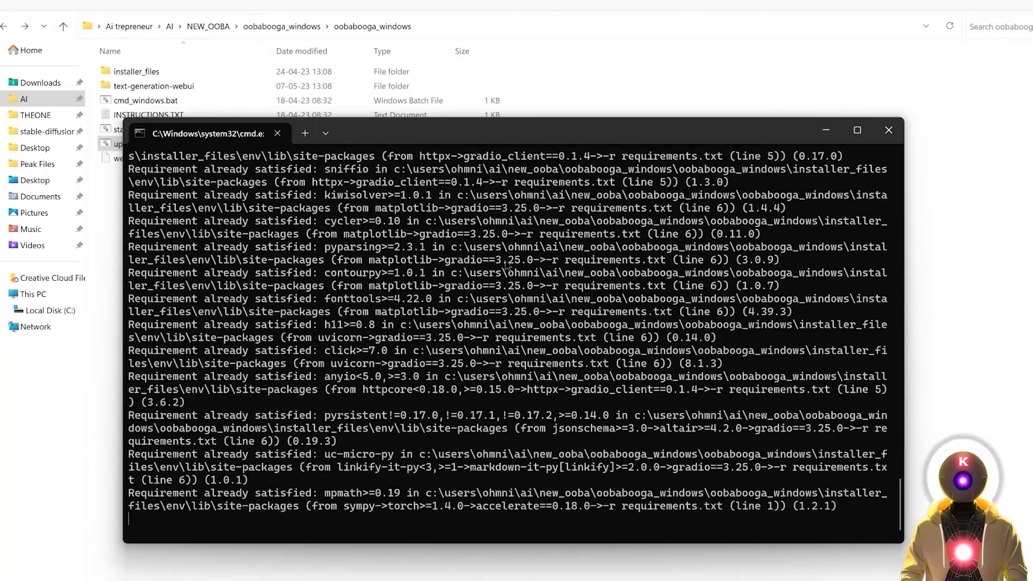
left_click(887, 131)
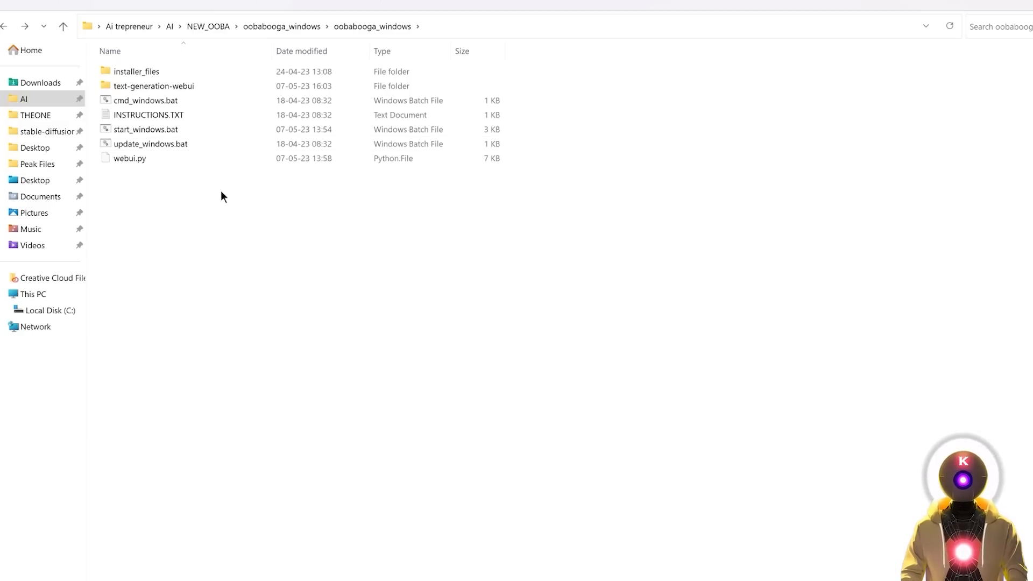
- Copy settings-template.json to settings.json in text-generation-webui and edit it in Notepad++
double_click(154, 86)
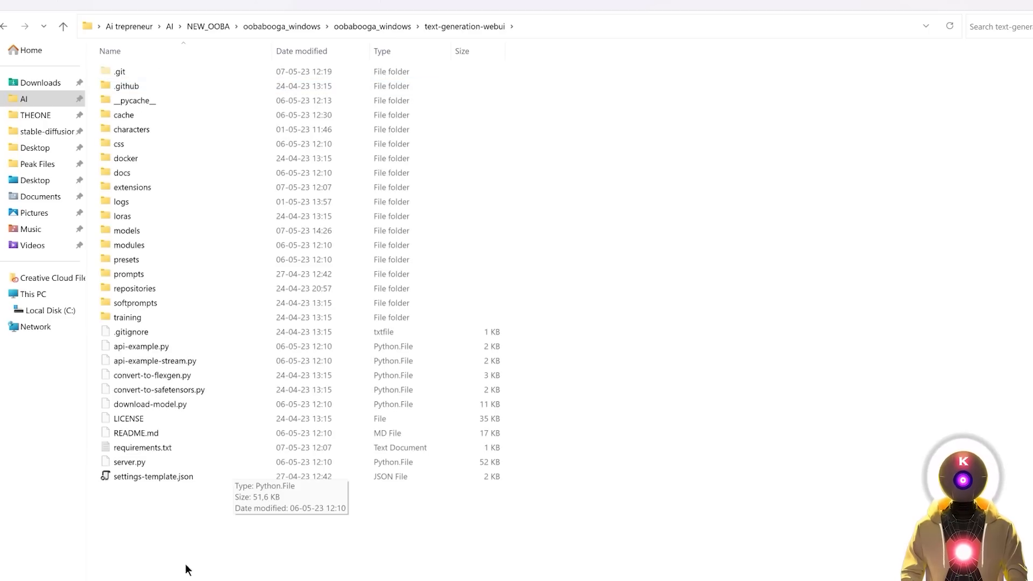
left_click(153, 476)
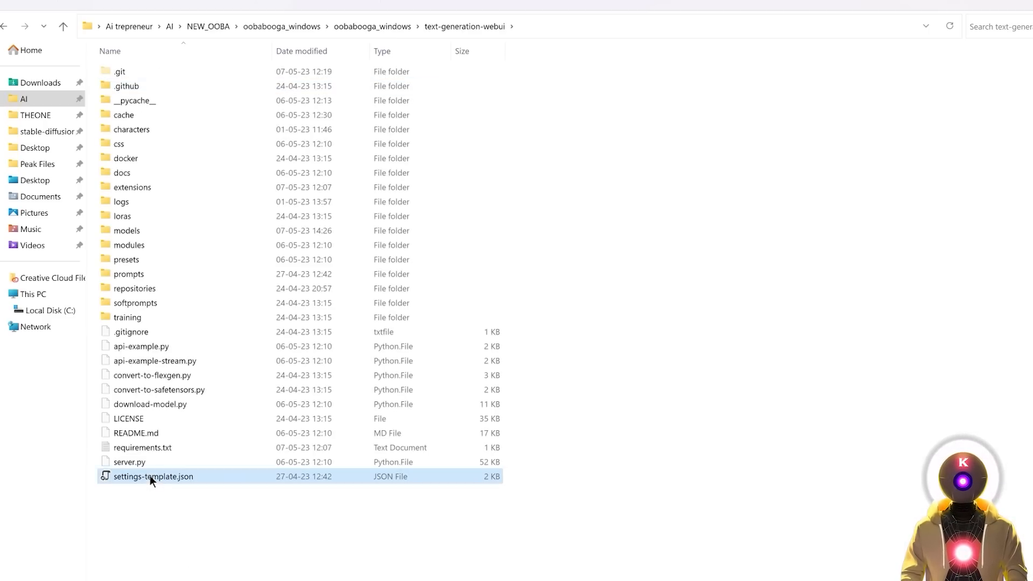
mouse_move(203, 527)
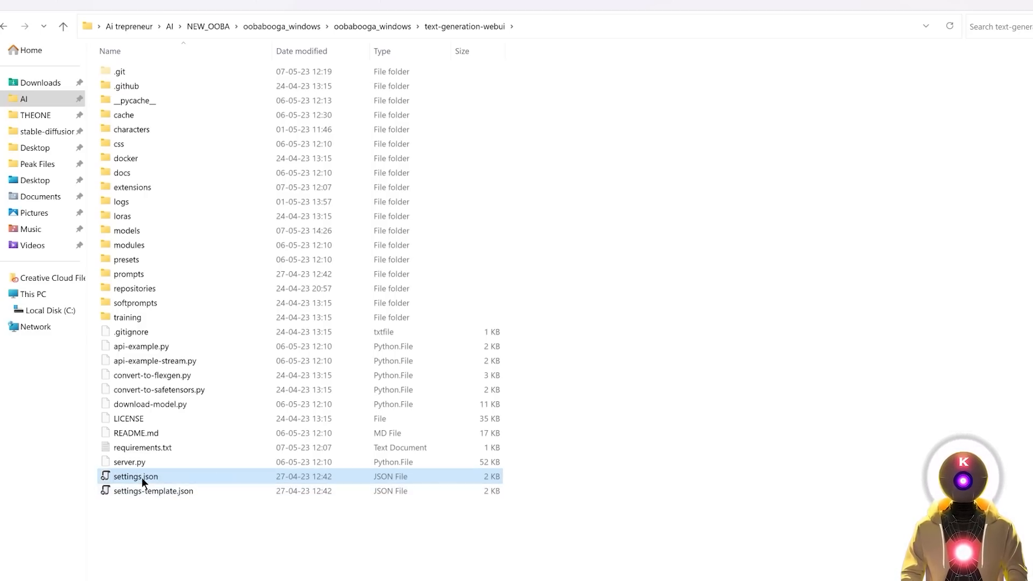
double_click(135, 476)
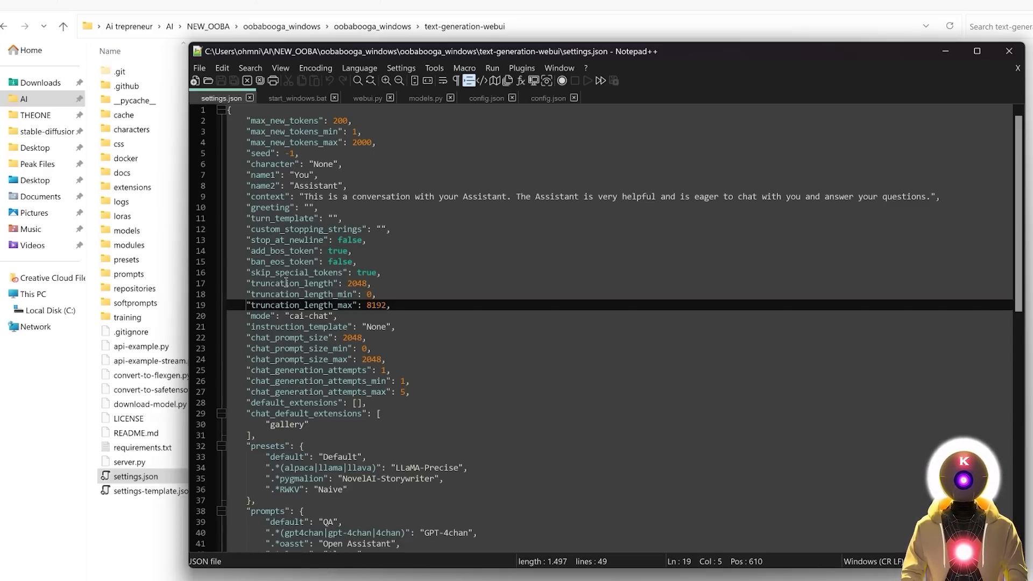
- Replace the truncation_length value 2048 with 650 in settings.json
double_click(357, 283)
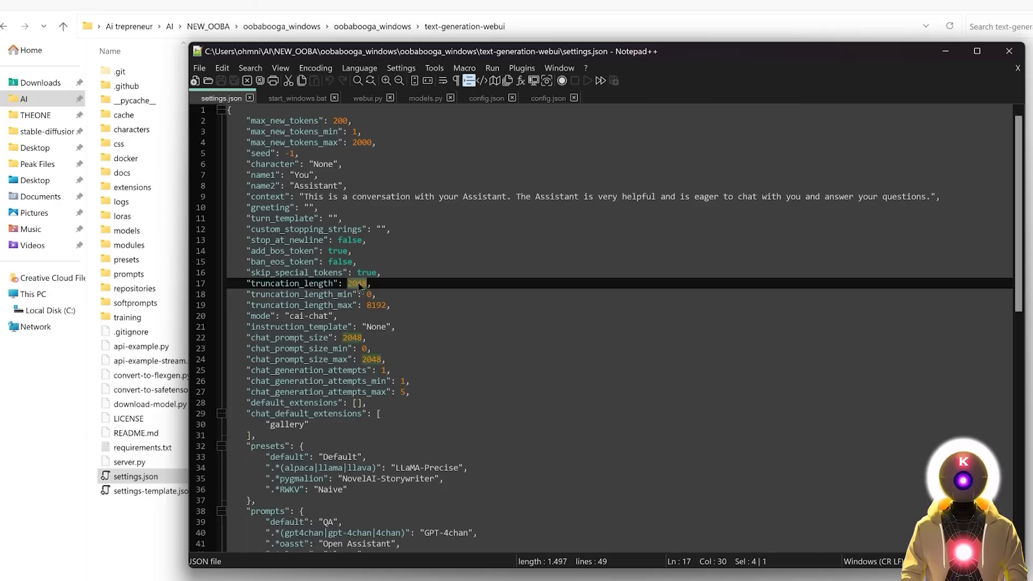
type("650")
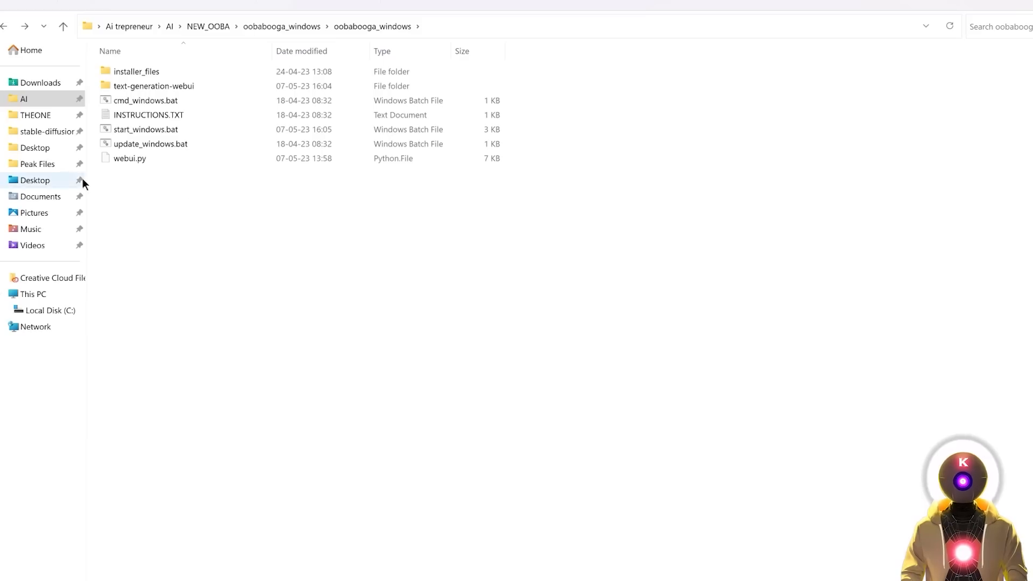
- Add 'call pip install einops' to start_windows.bat, then copy the mpt-7b-storywriter repository name
left_click(145, 129)
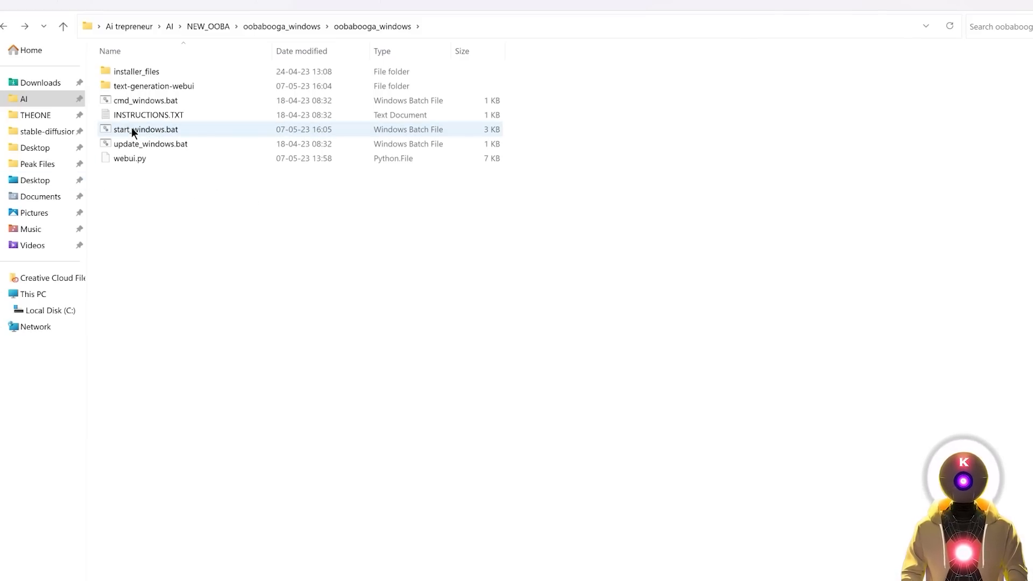
right_click(145, 129)
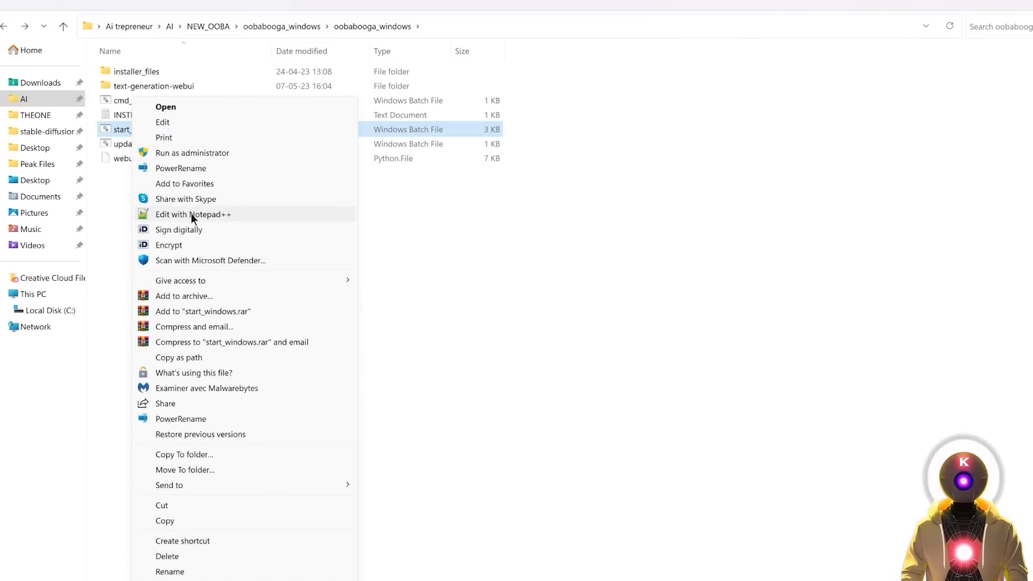
left_click(192, 214)
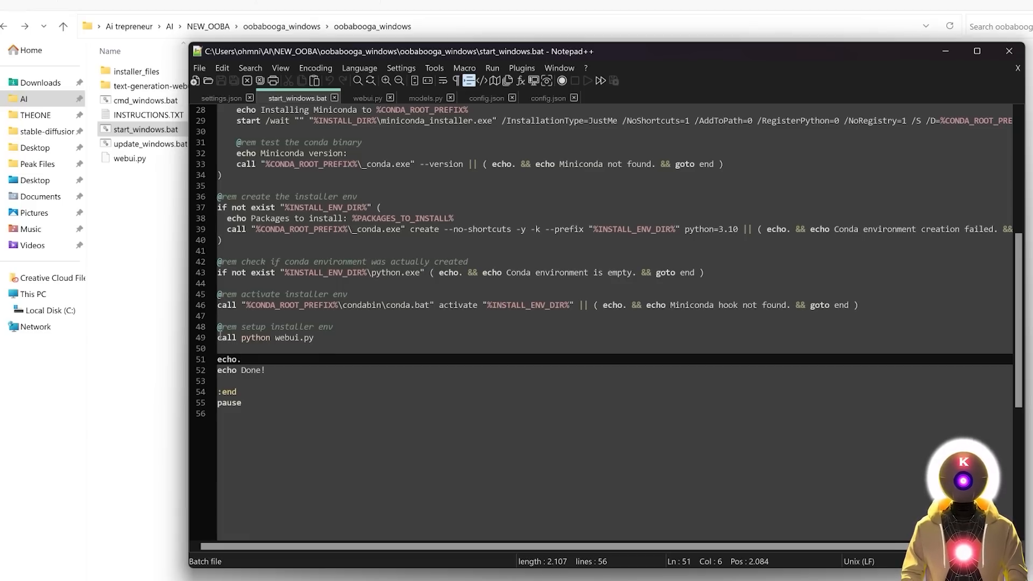
type("call pip install einops")
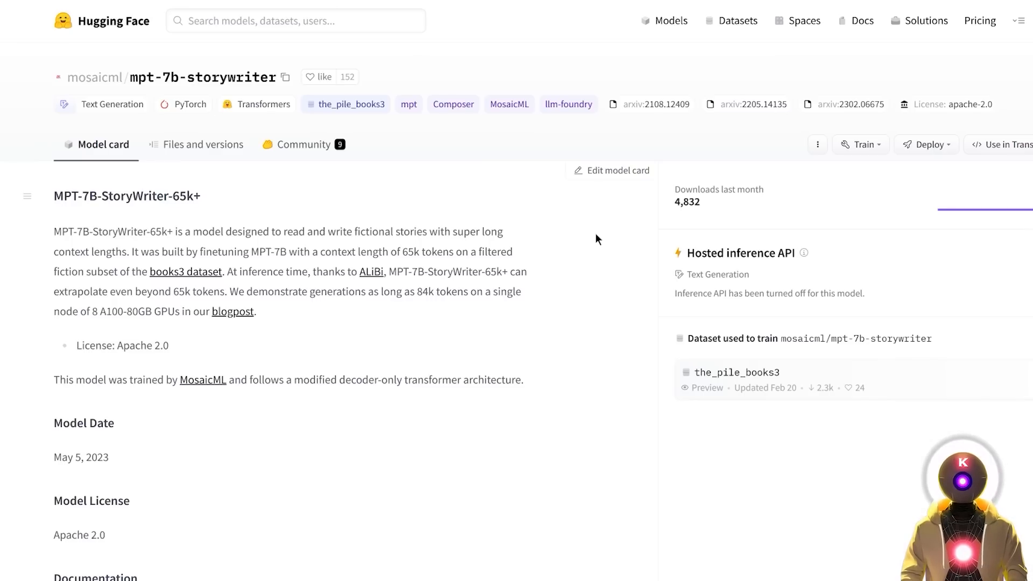
mouse_move(381, 115)
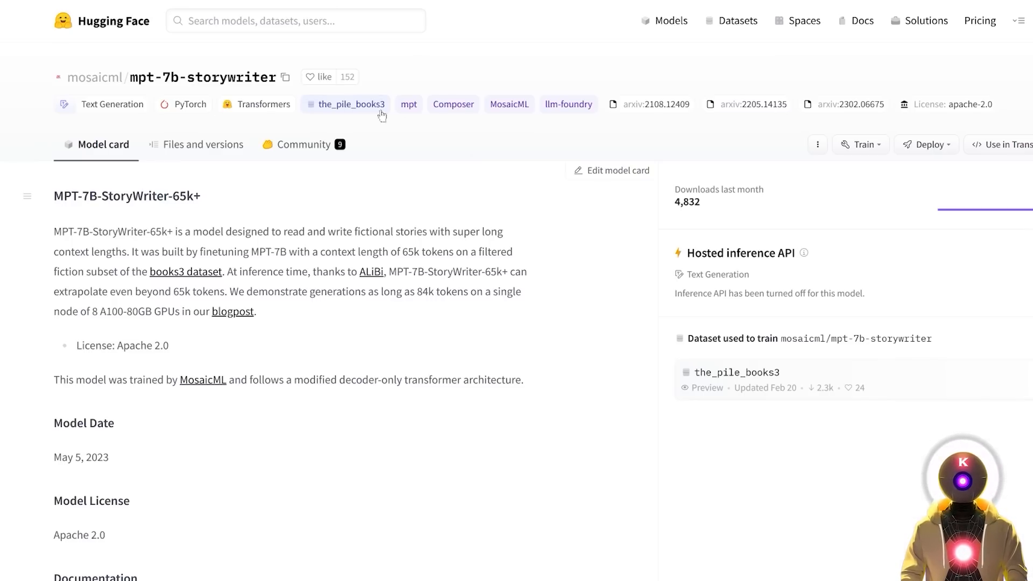
left_click(286, 77)
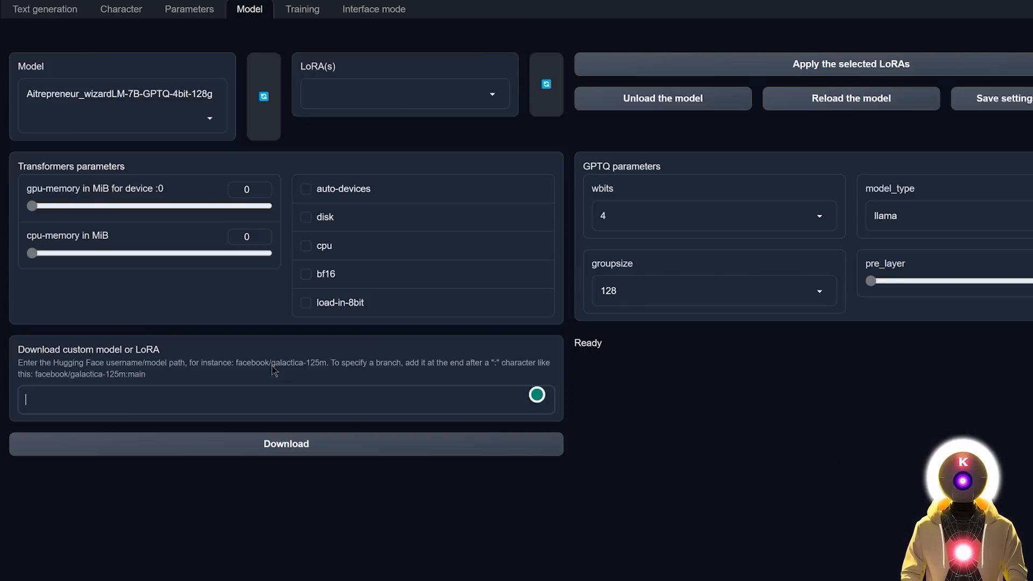
- Enter mosaicml/mpt-7b-storywriter as the model to download and enable auto-devices
type("mosaicml/mpt-7b-storywriter")
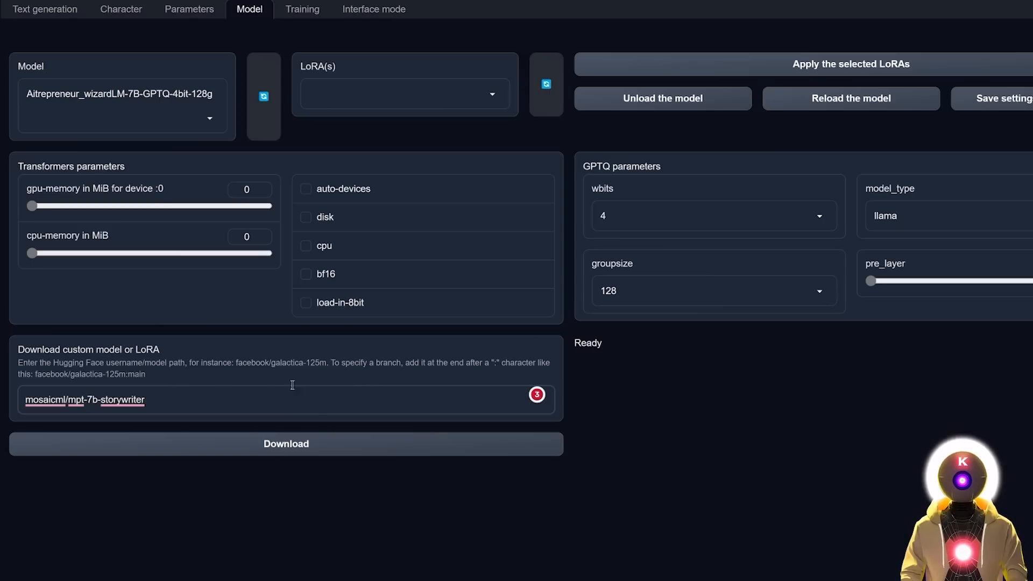
left_click(304, 190)
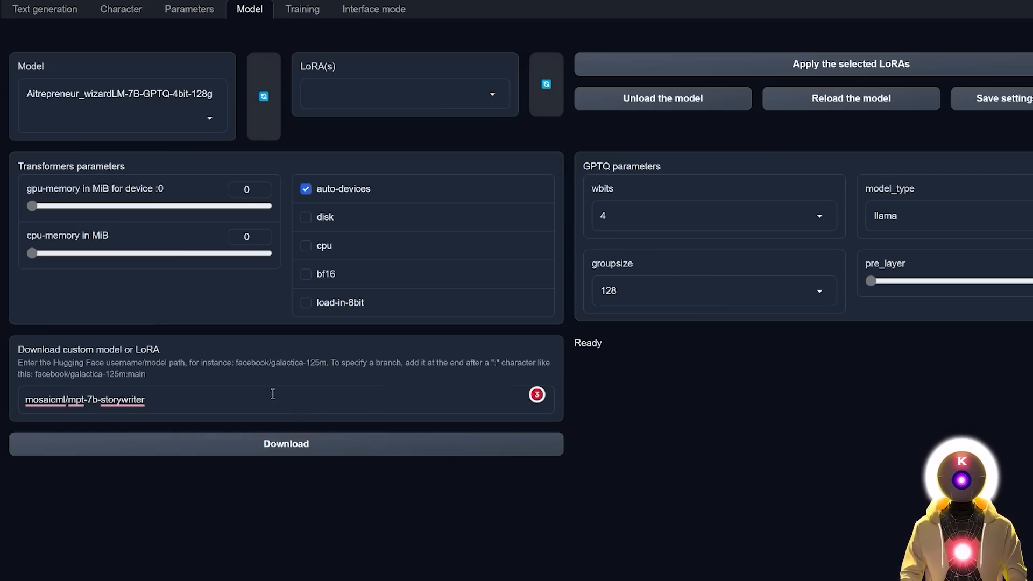
mouse_move(409, 386)
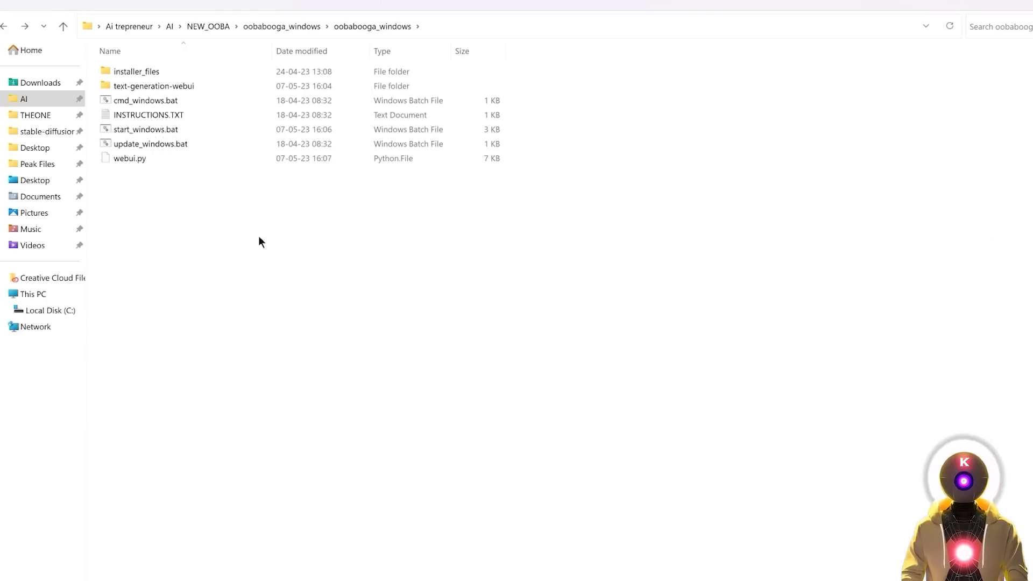
mouse_move(177, 187)
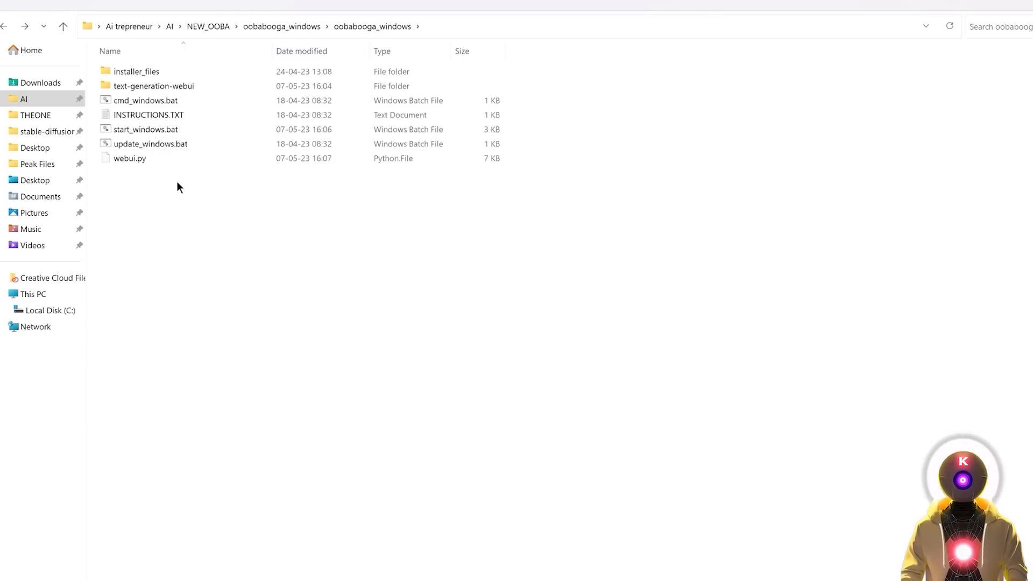
- Append '--notebook --model mosaicml_mpt-7b-storywriter --trust-remote-code' to the server.py command in webui.py
right_click(129, 158)
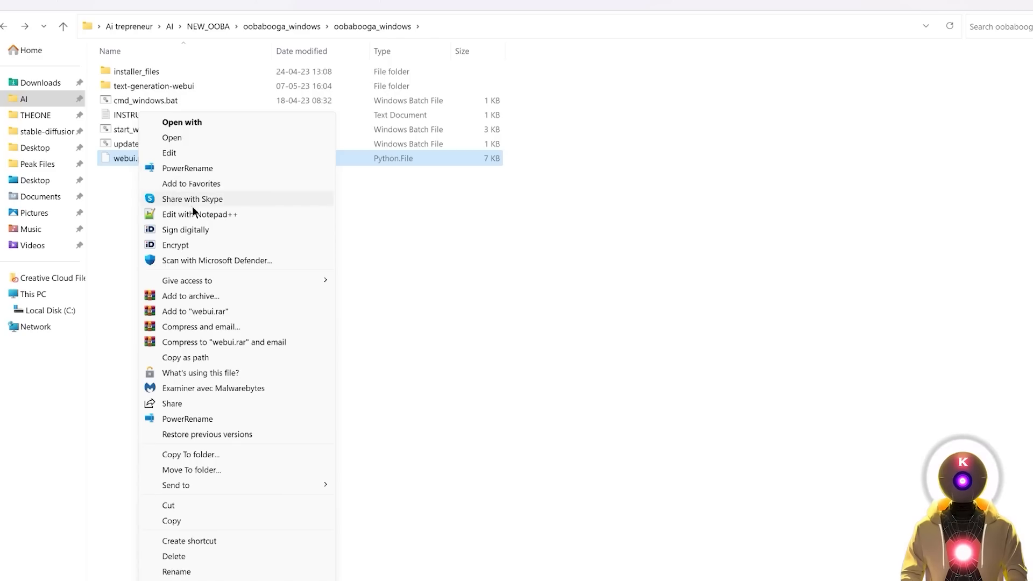
left_click(199, 214)
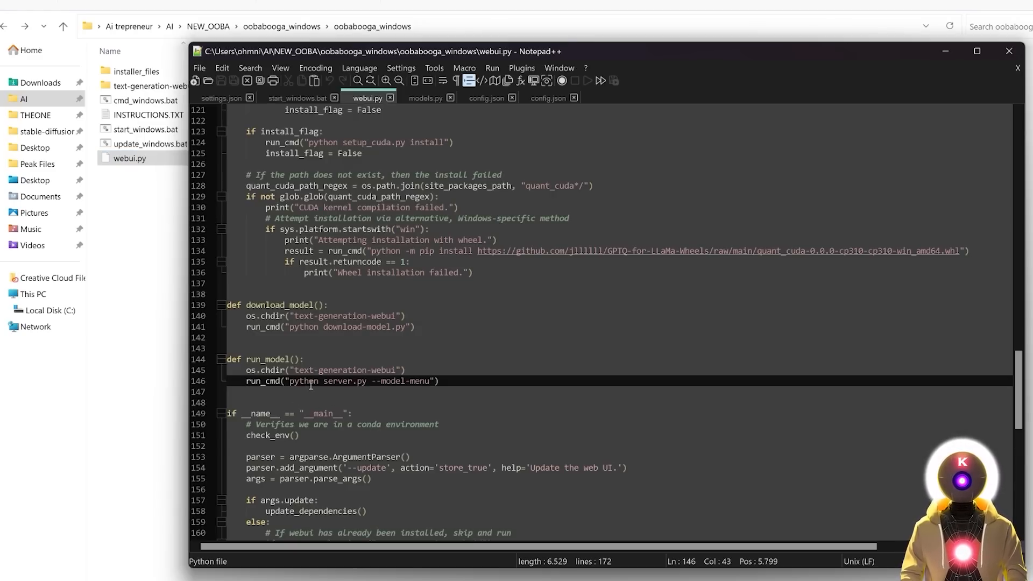
type("--notebook --model mosaicml_mpt-7b-storywriter --trust-remote-code")
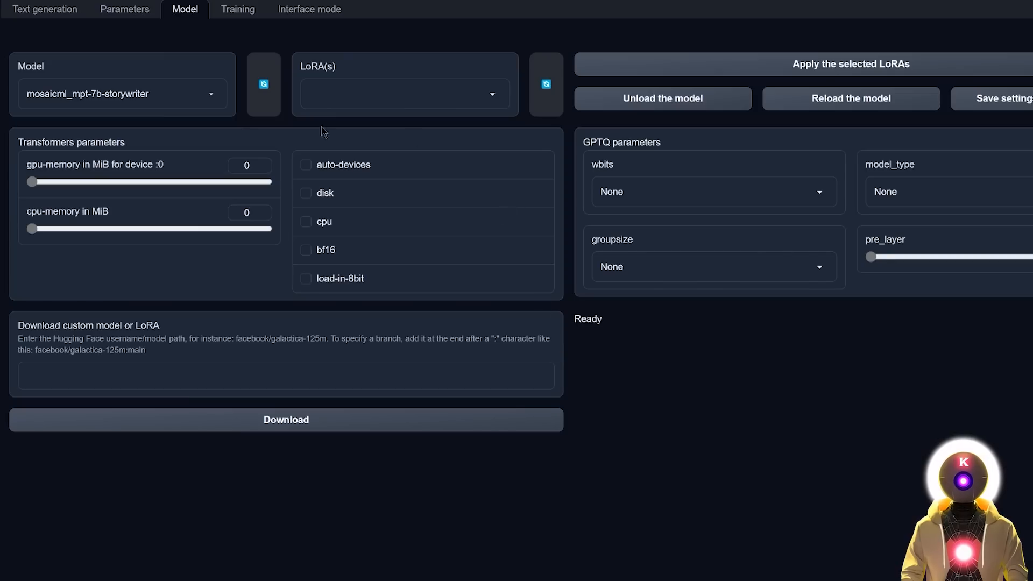
mouse_move(357, 140)
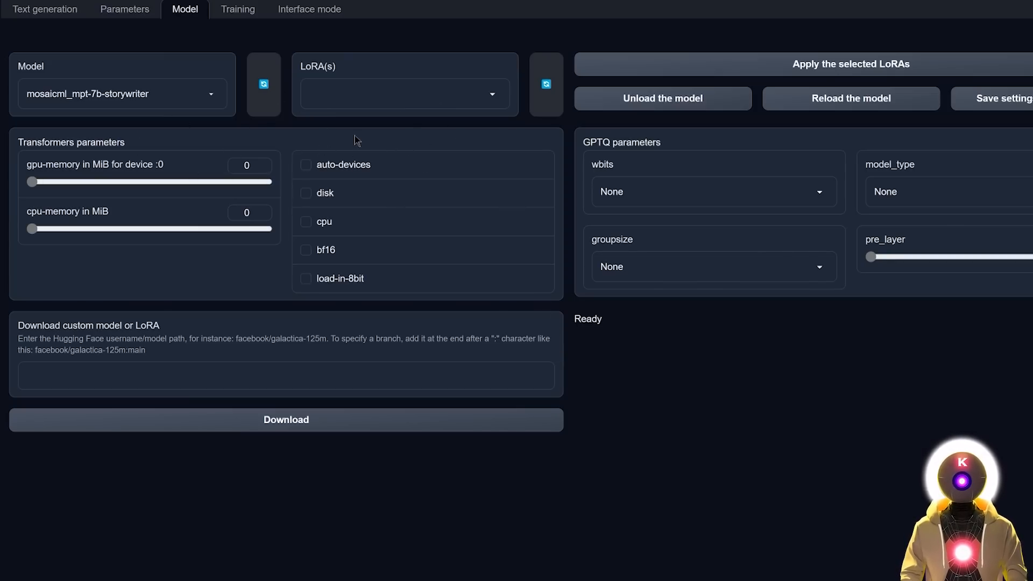
mouse_move(332, 175)
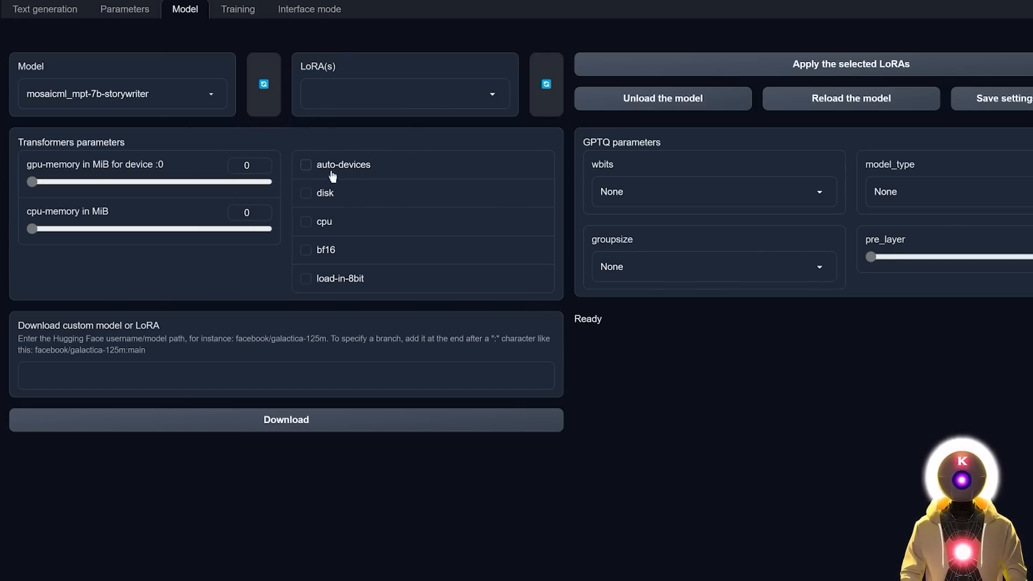
mouse_move(784, 262)
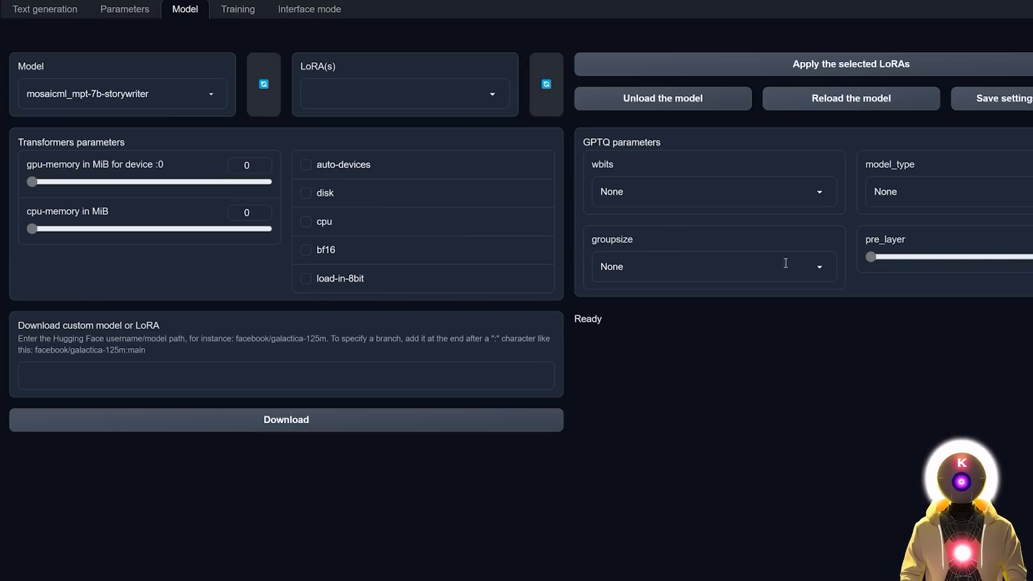
mouse_move(728, 147)
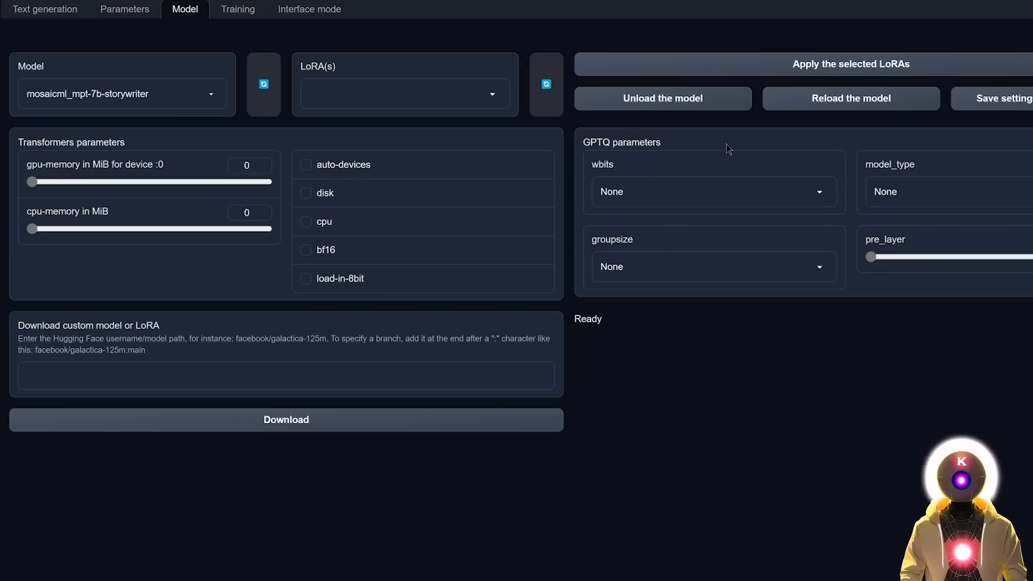
- Switch to the notebook Text generation page with the storywriter model Ready
left_click(44, 10)
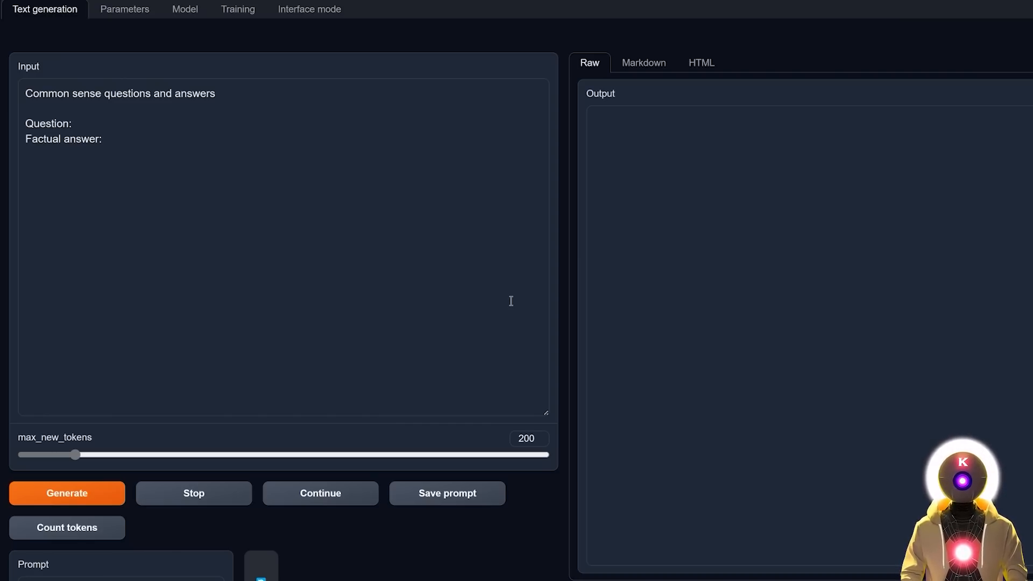
mouse_move(820, 253)
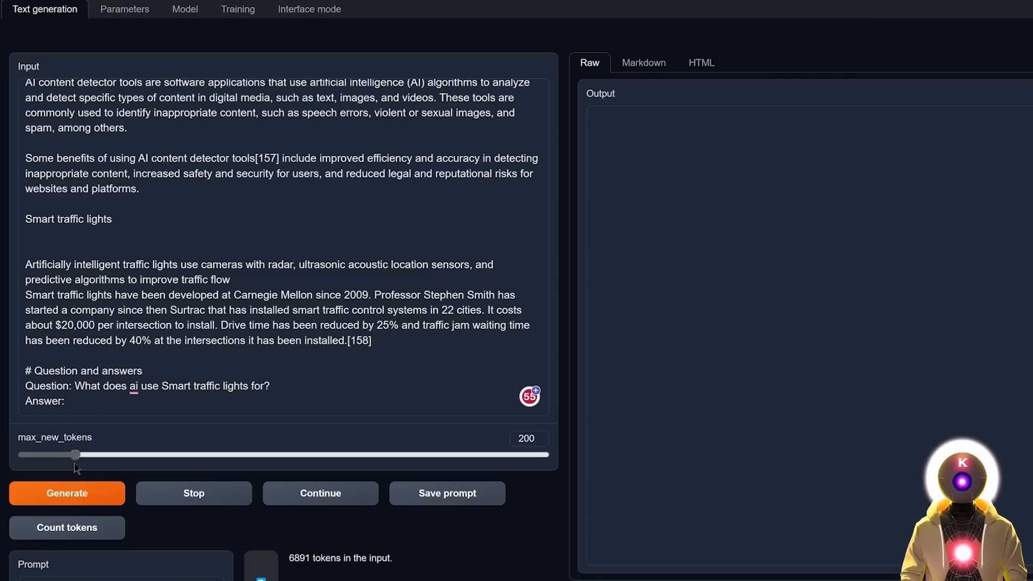
- Generate an answer for the 6891-token smart traffic lights article prompt
left_click(67, 493)
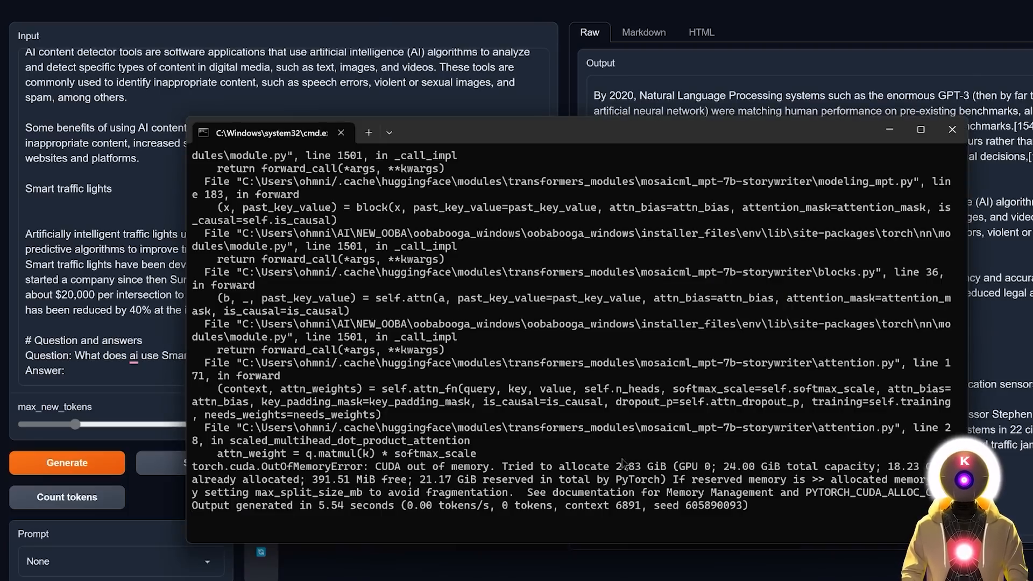
- Focus the server console to read the CUDA out-of-memory traceback
left_click(952, 129)
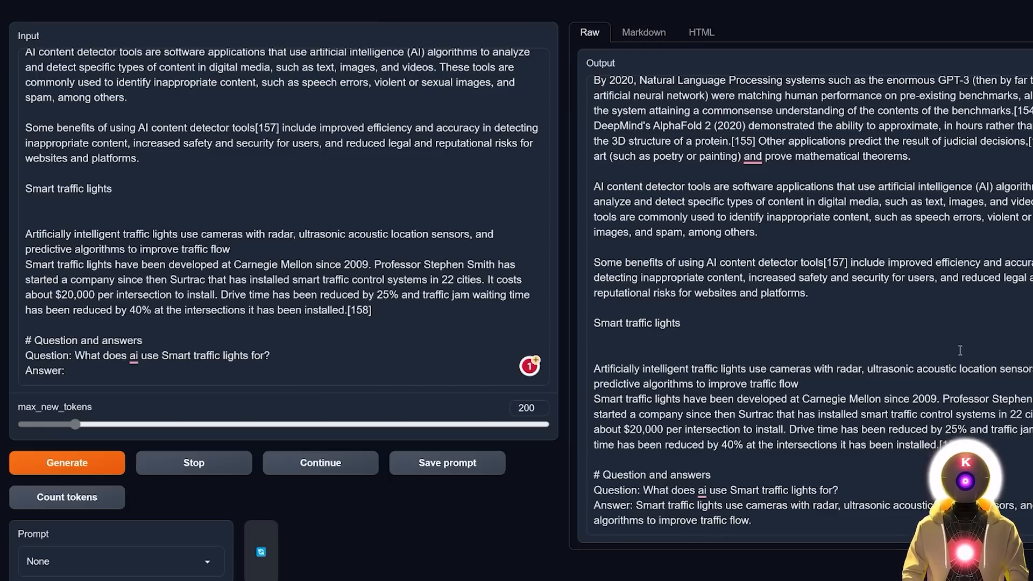
mouse_move(540, 539)
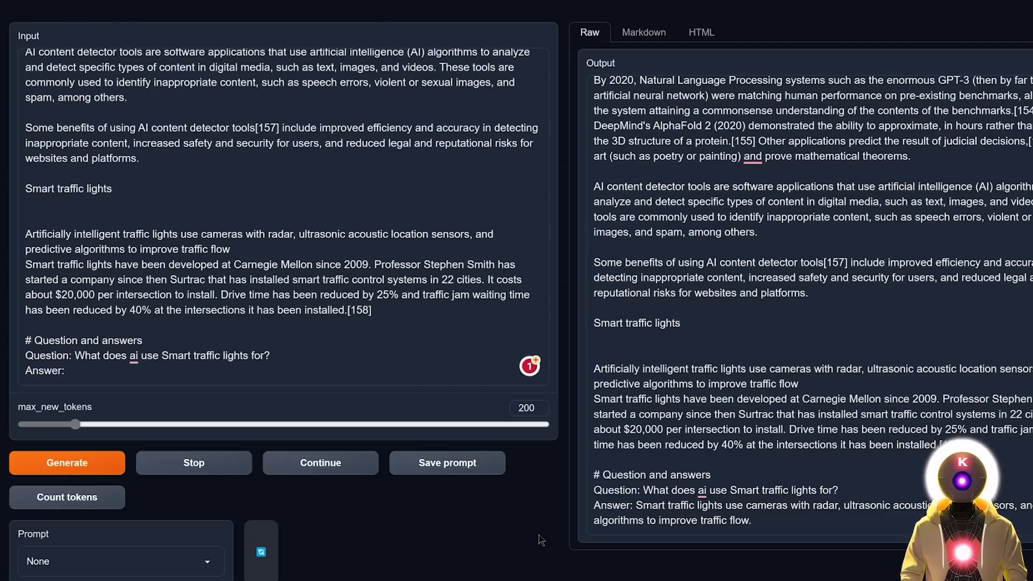
- Switch to the Hugging Face browser tab showing the mosaicml mpt-7b-chat model card
left_click(184, 9)
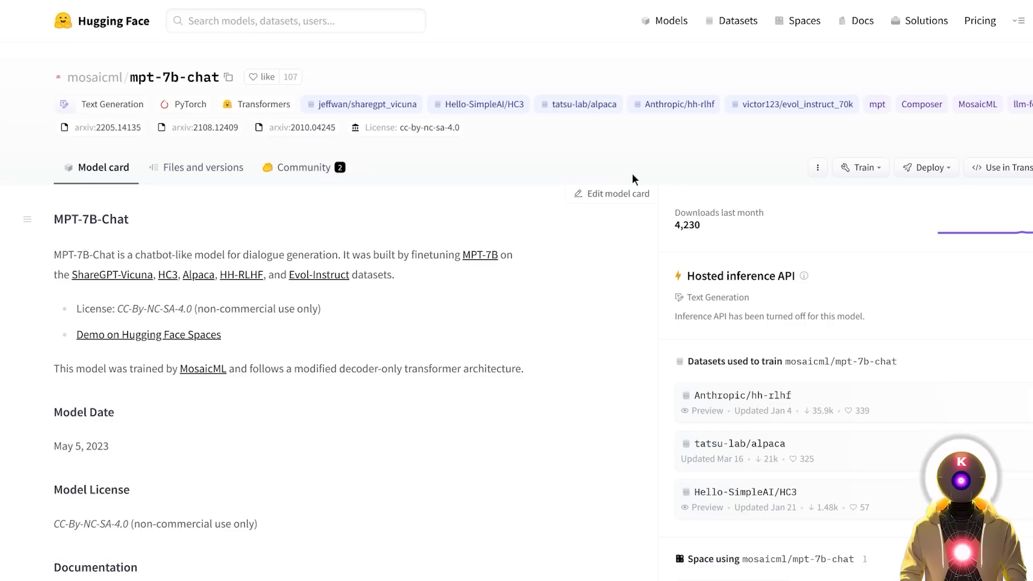
mouse_move(526, 150)
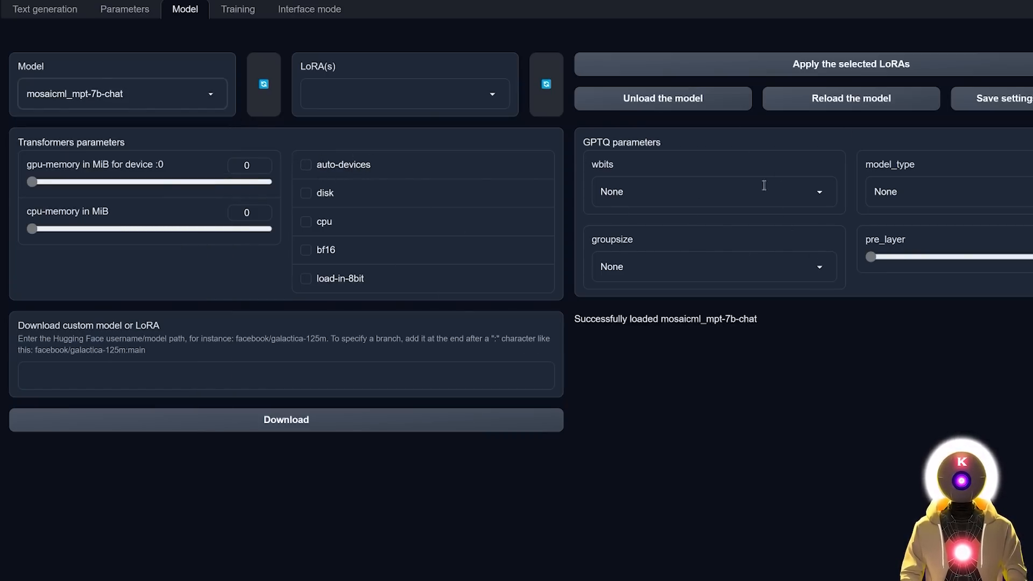
- Greet mpt-7b-chat and reply 'Hey I'm doing pretty good how about you?'
left_click(308, 10)
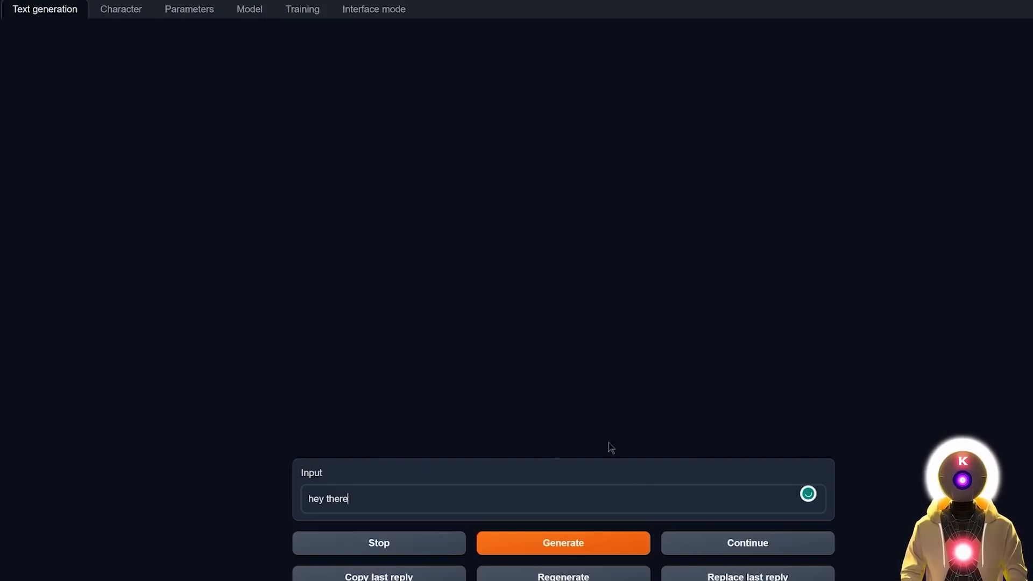
left_click(562, 542)
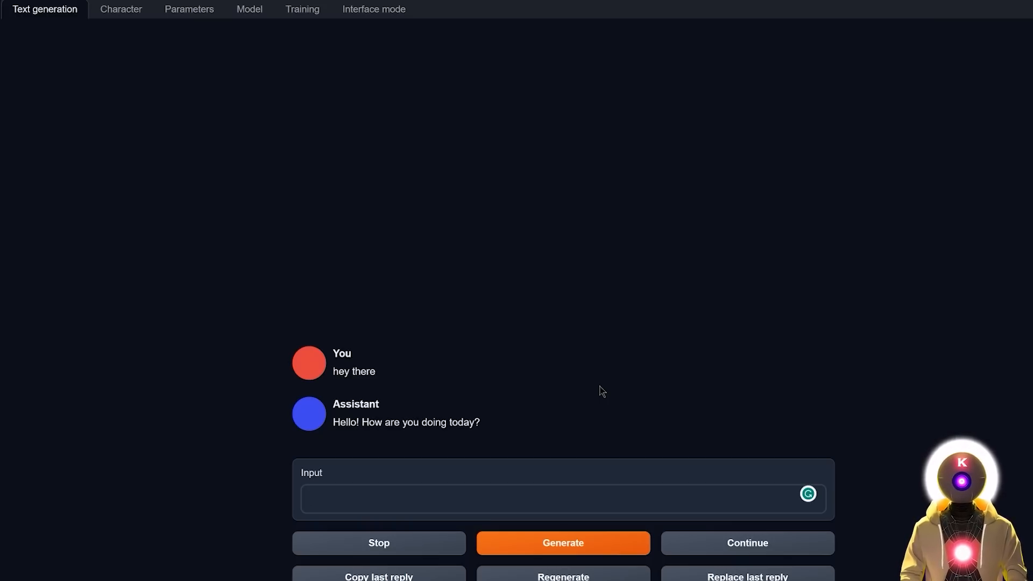
type("Hey I'm doing pretty good how about you?")
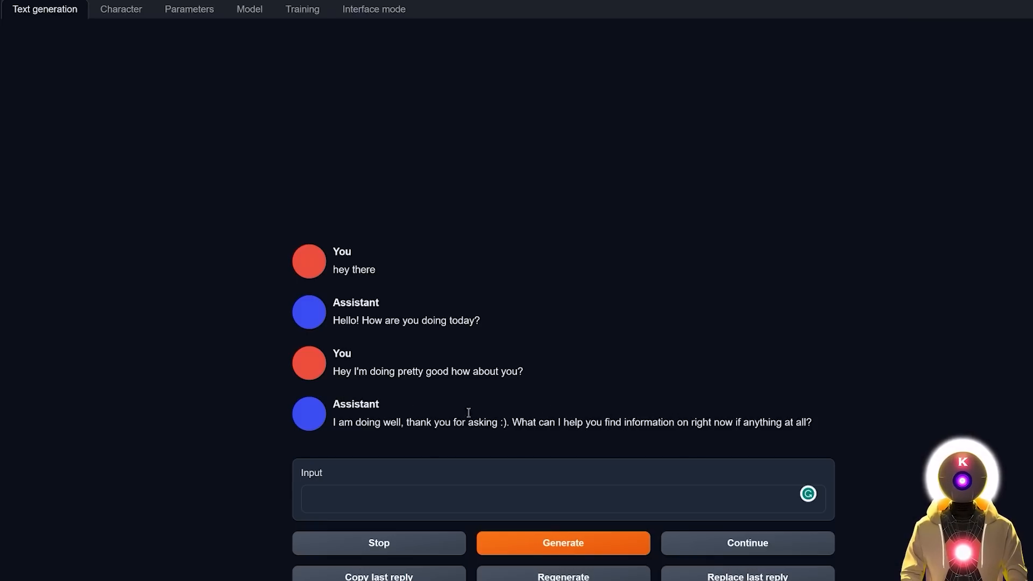
mouse_move(567, 421)
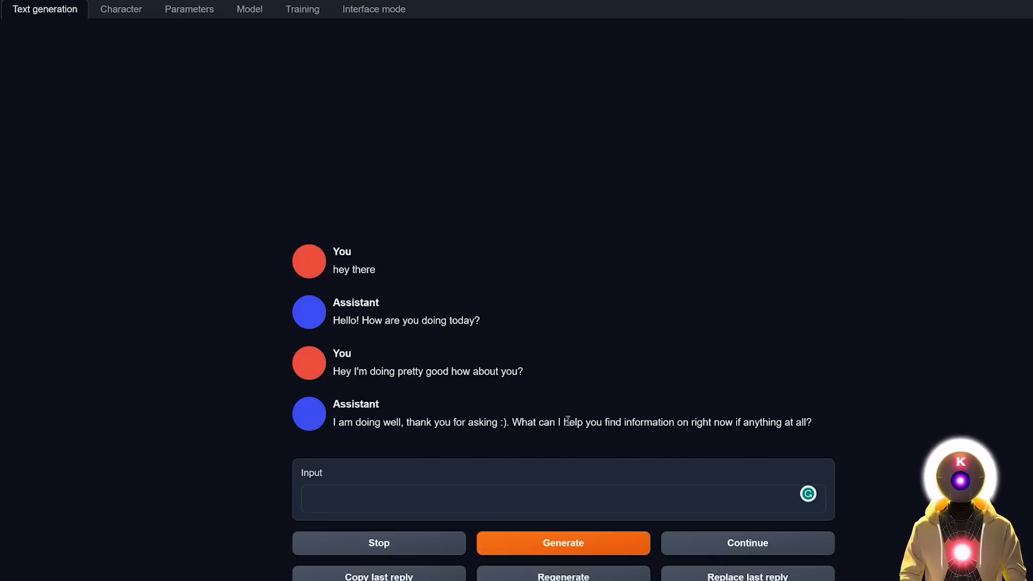
mouse_move(828, 428)
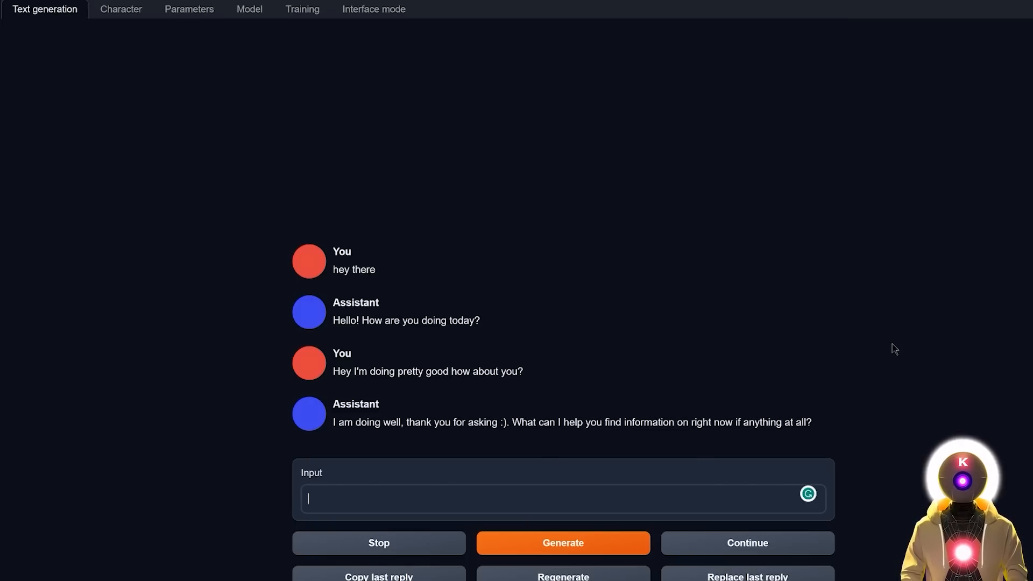
- Ask 'What's the capital of Canada?' then draft the English-to-French translation request
type("What's the capital of Canada?")
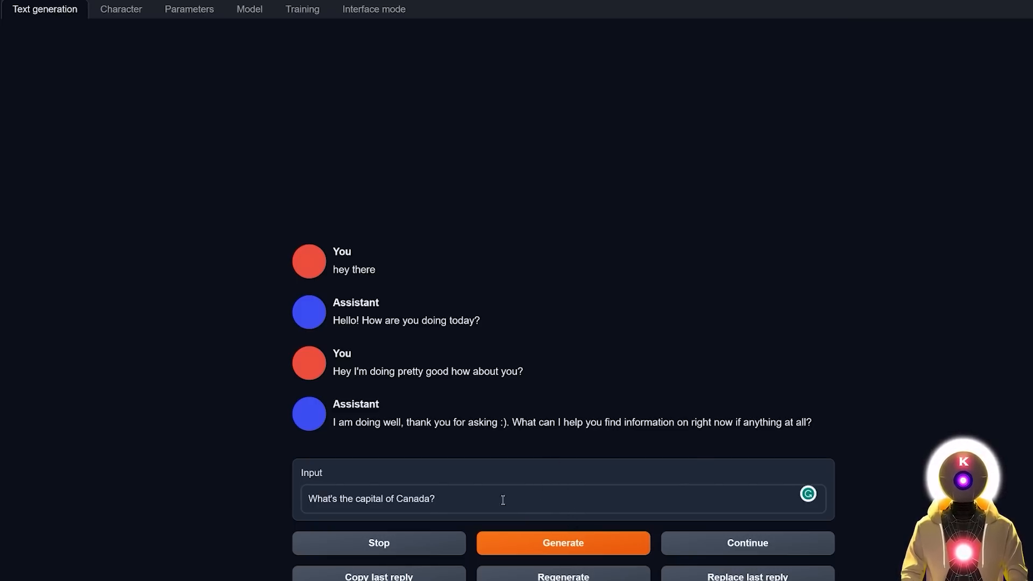
left_click(562, 542)
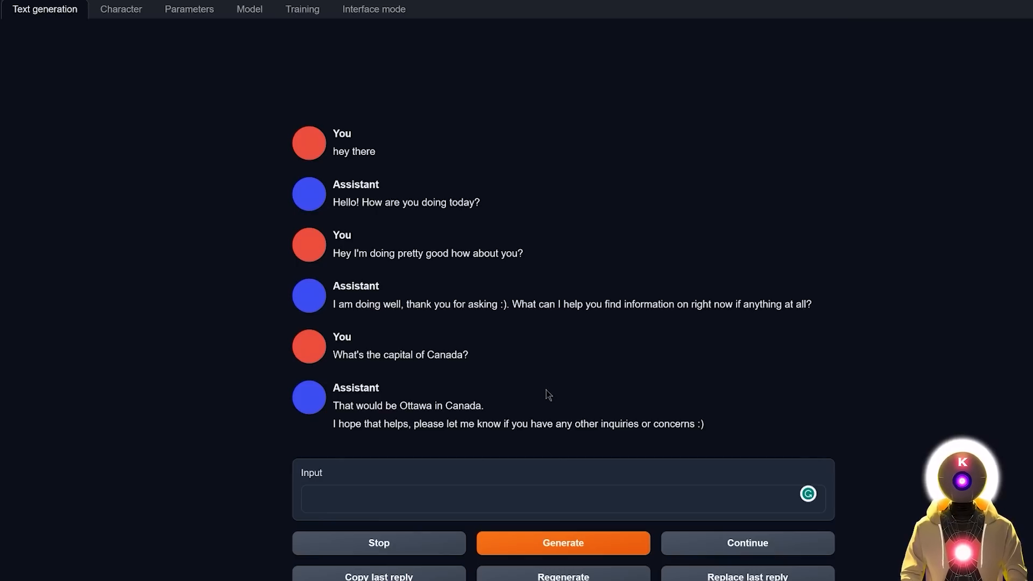
type("Translate this sentence from english to french: \"Are you crazy?! It's too cold outside! I don't want any ice cream! I would rather have something hot like cocoa!\"")
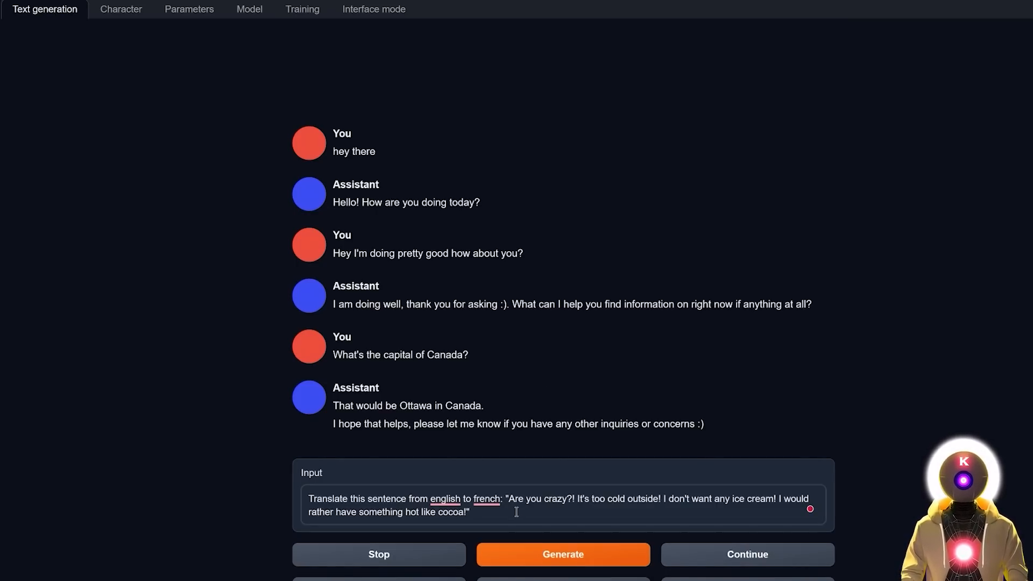
- Send the translation request, then ask the model to solve 2Y+10=20
left_click(562, 554)
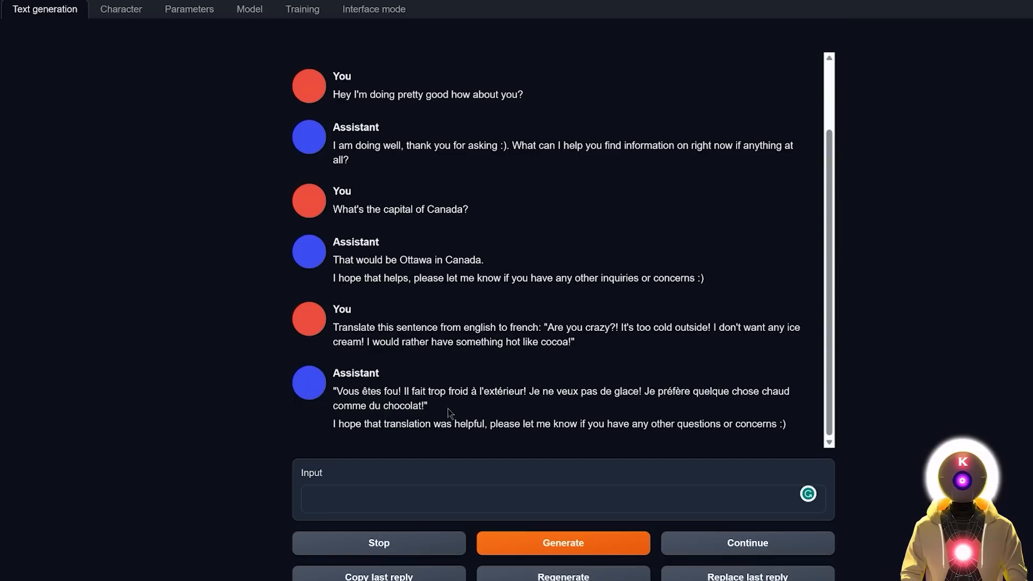
mouse_move(428, 406)
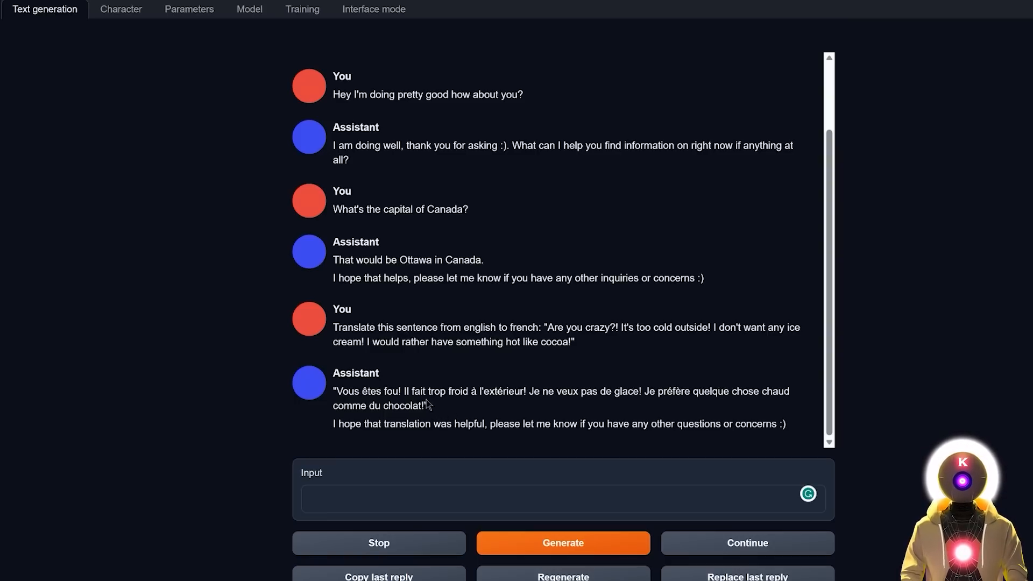
mouse_move(460, 407)
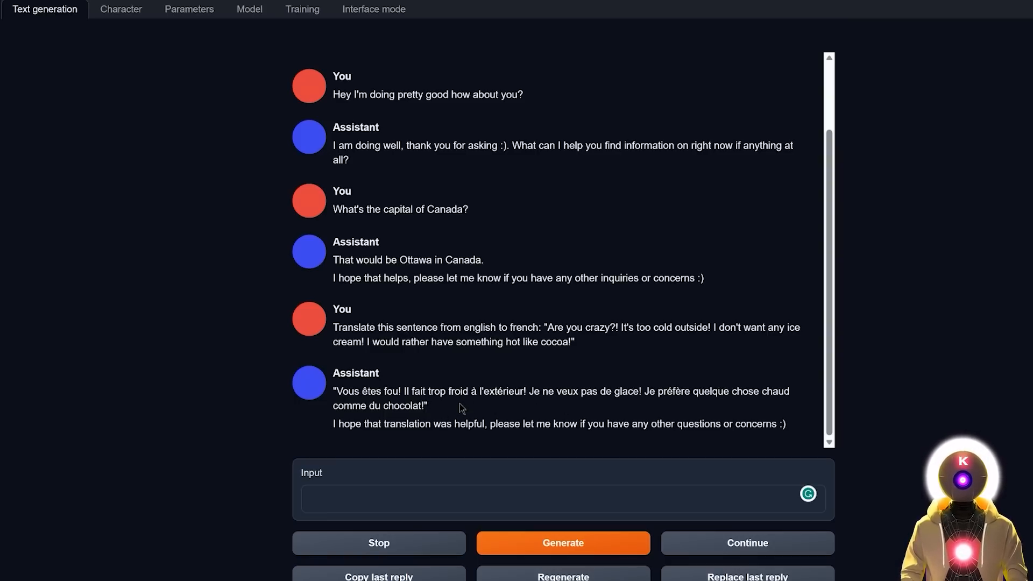
mouse_move(440, 409)
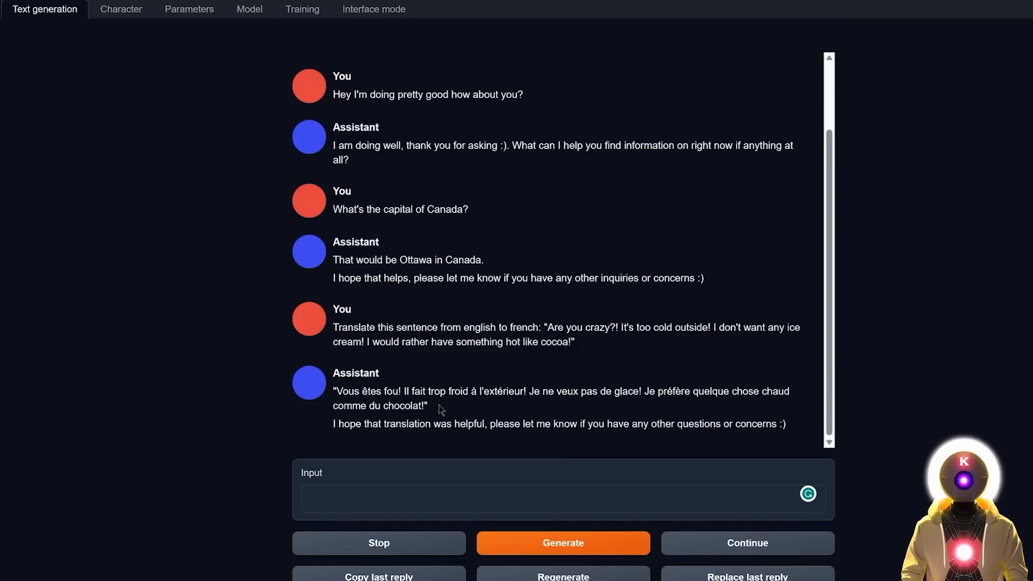
mouse_move(512, 412)
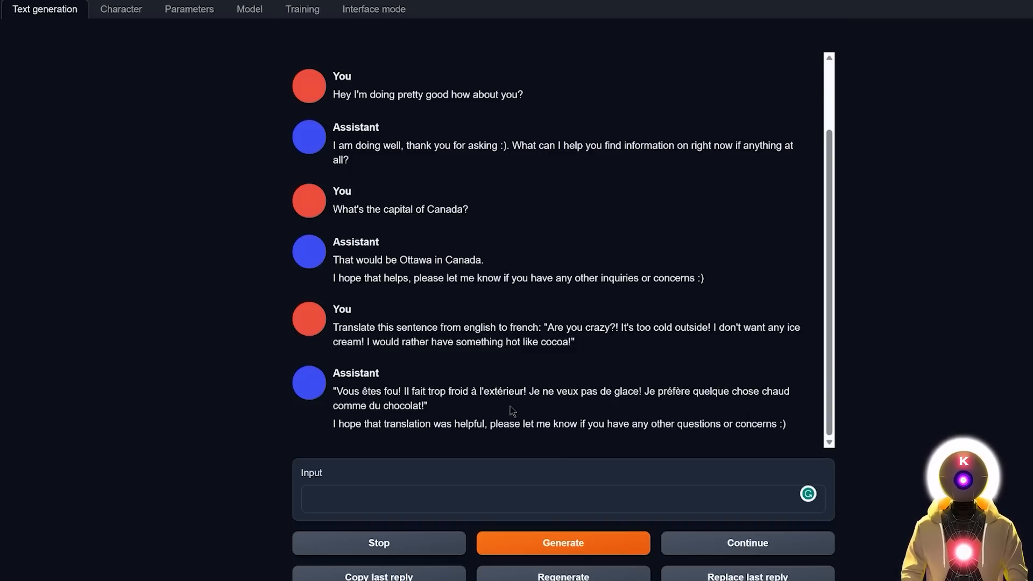
mouse_move(498, 405)
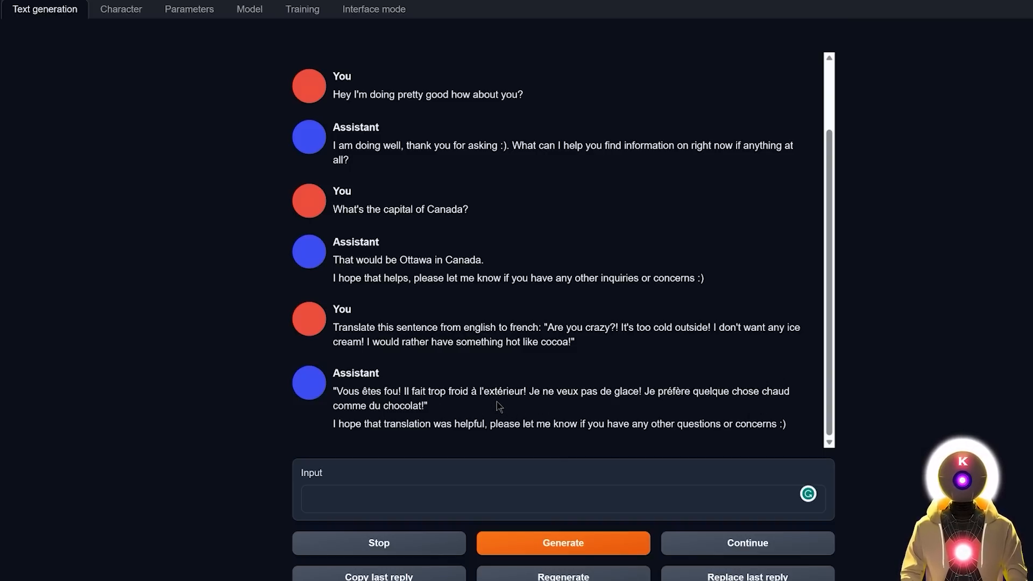
type("Solve this equation: 2Y+10=20")
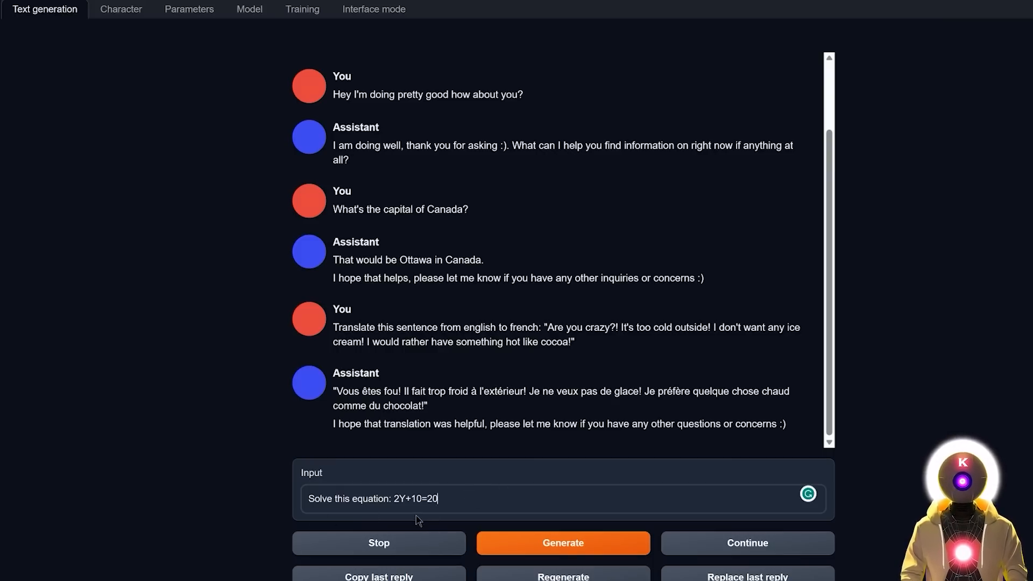
left_click(561, 542)
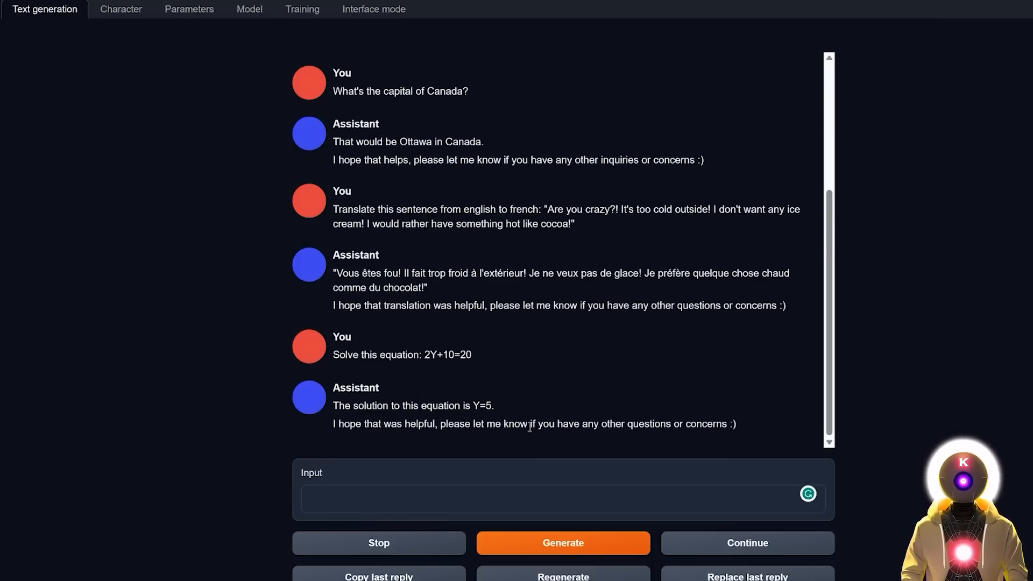
mouse_move(500, 409)
type("Write me the code for an html page with a button that when pressed changes the background to a random color")
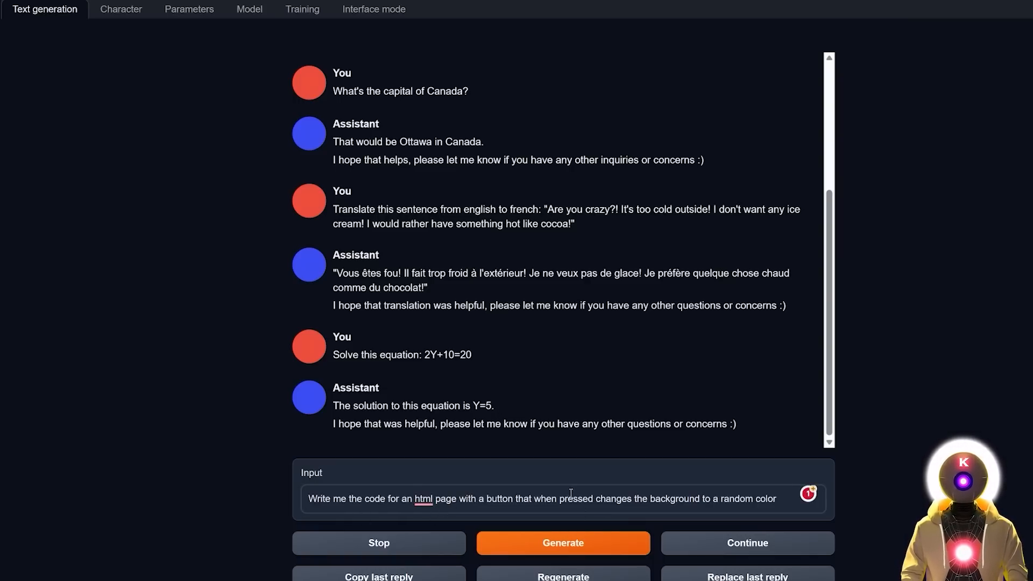
- Request 'write the code for a full html page' and select the generated code block
left_click(561, 542)
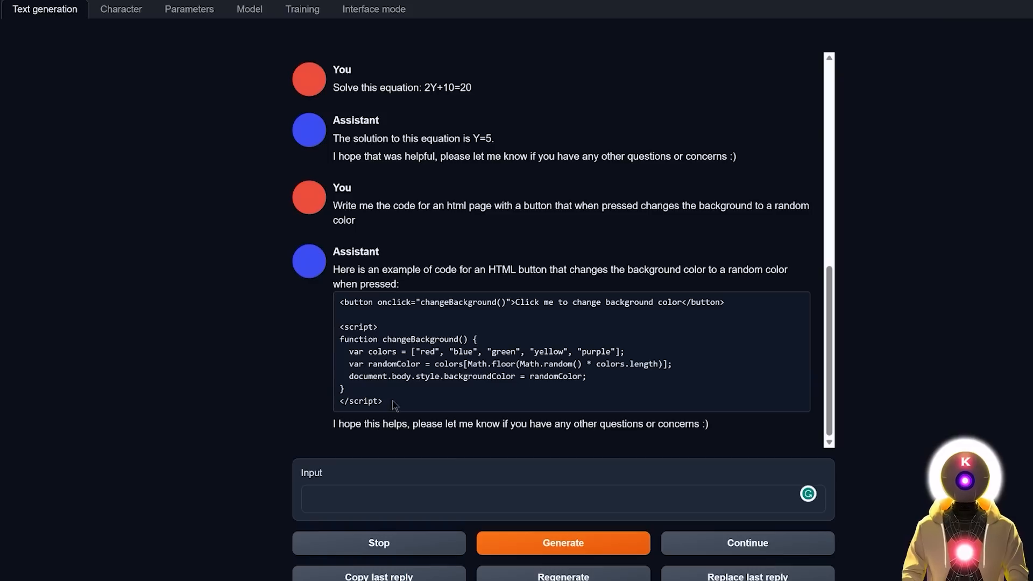
left_click(339, 501)
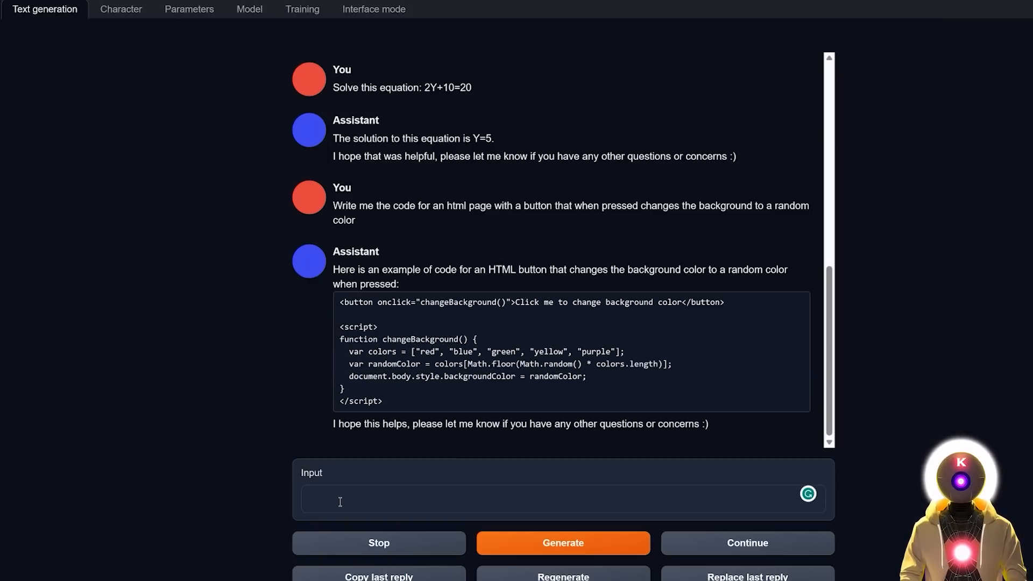
type("write the code for a full html page")
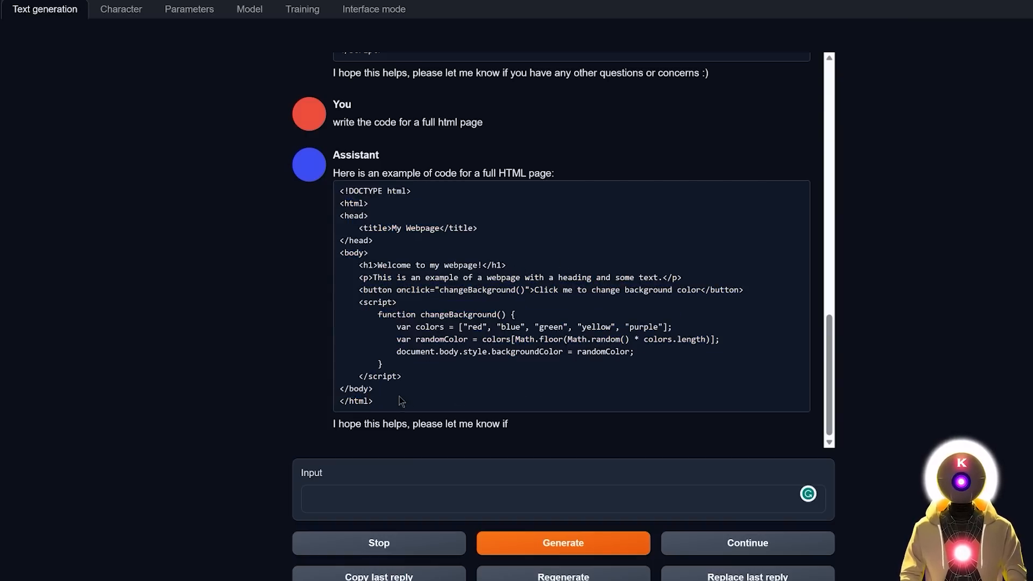
left_click_drag(342, 191, 375, 400)
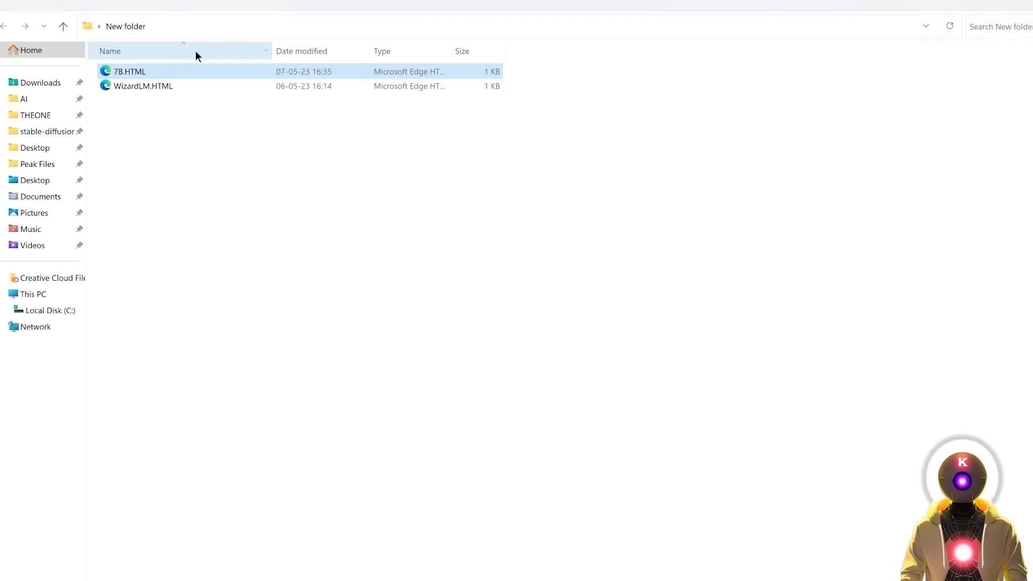
- Open 7B.HTML in Edge and cycle its background colour with the button, ending purple
double_click(129, 71)
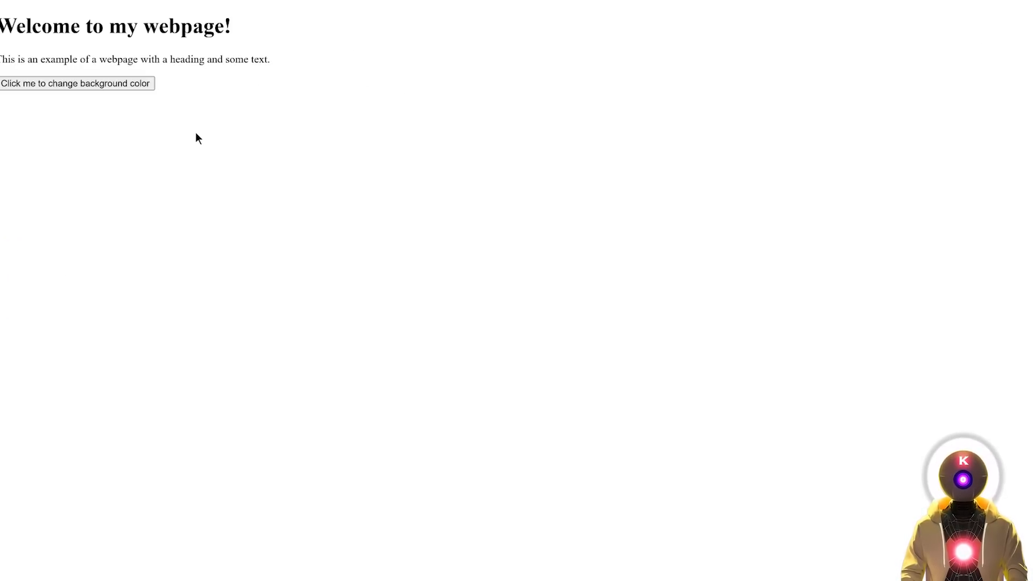
left_click(75, 83)
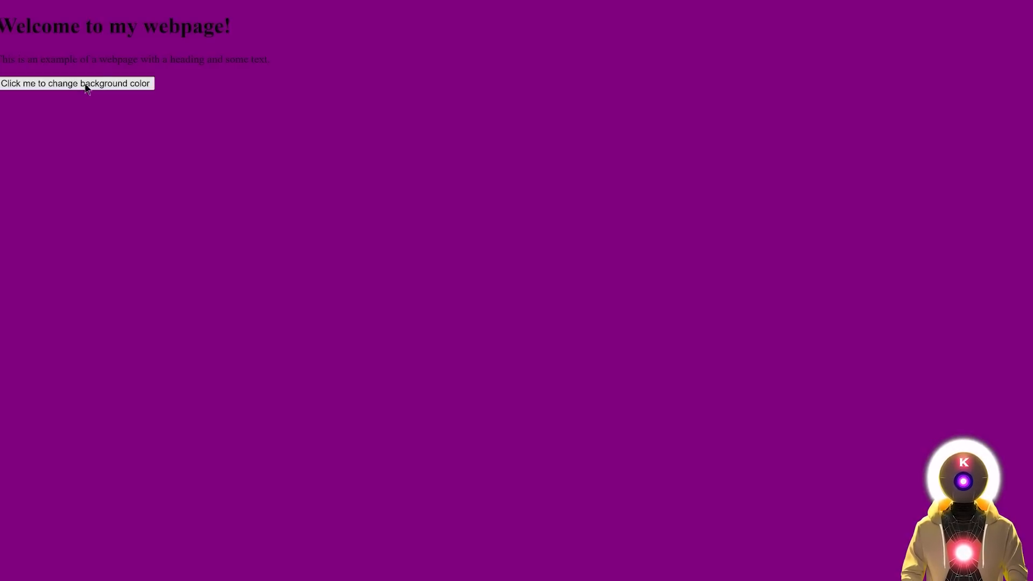
left_click(75, 84)
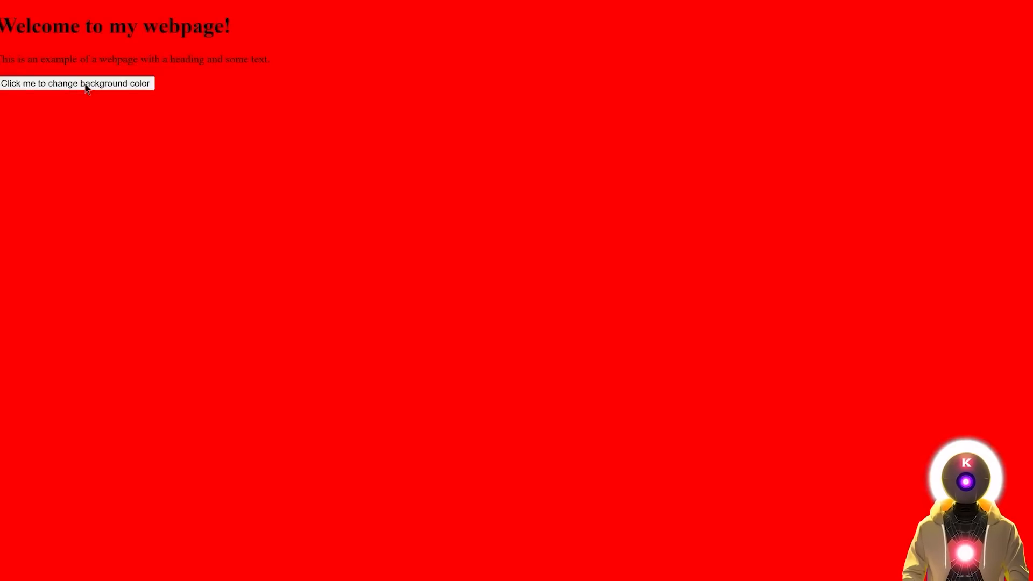
left_click(75, 84)
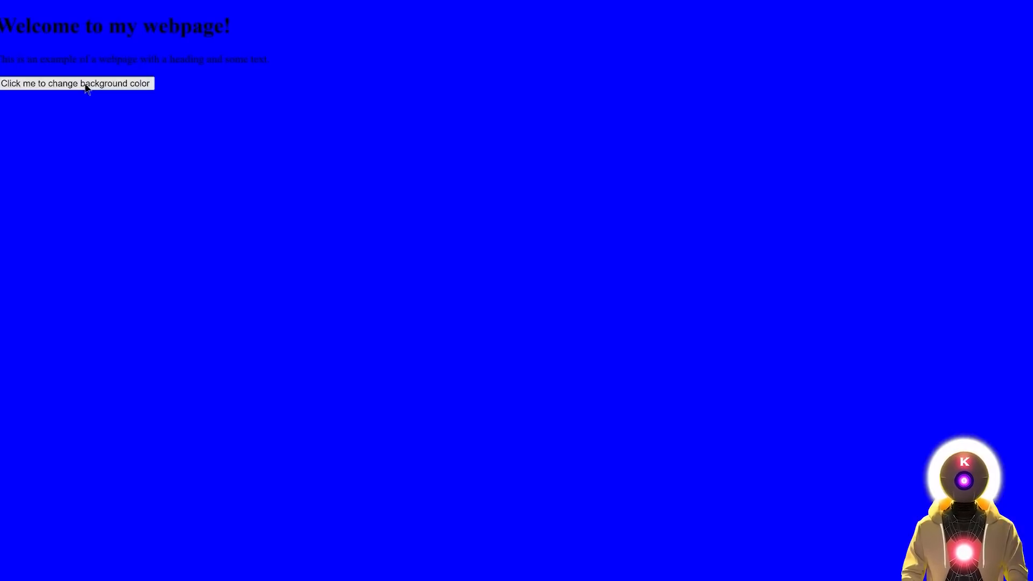
left_click(75, 83)
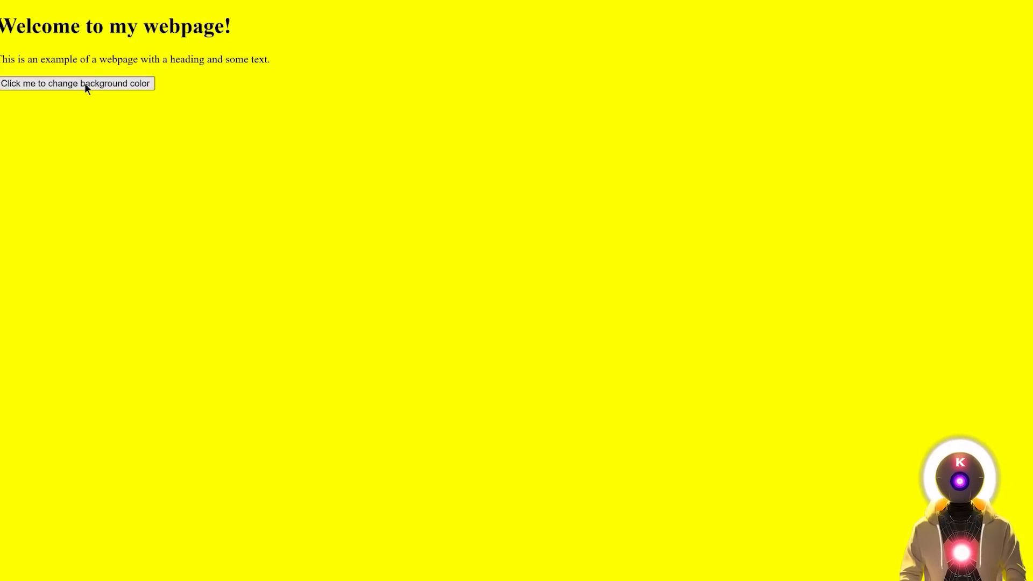
left_click(76, 83)
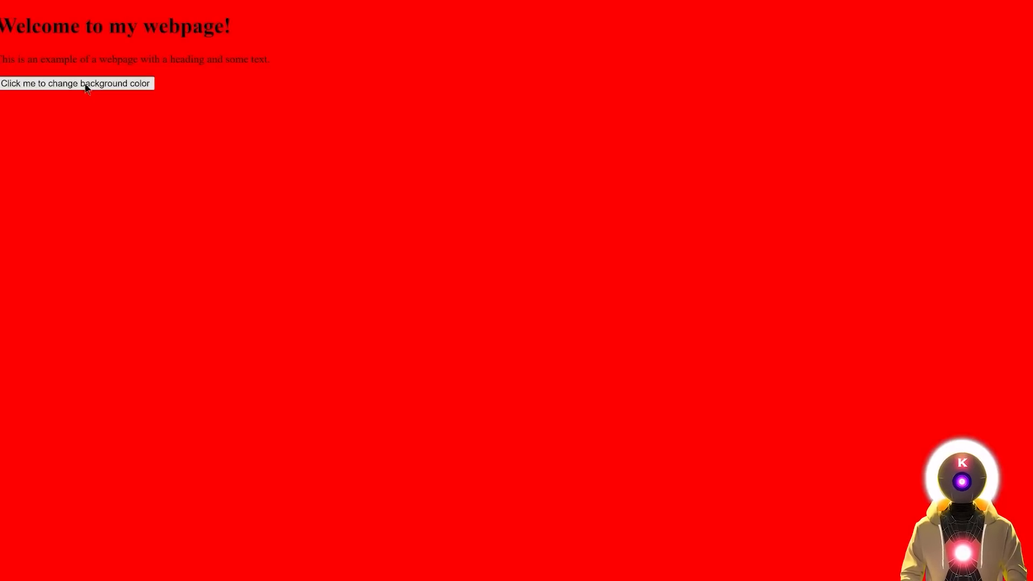
left_click(75, 84)
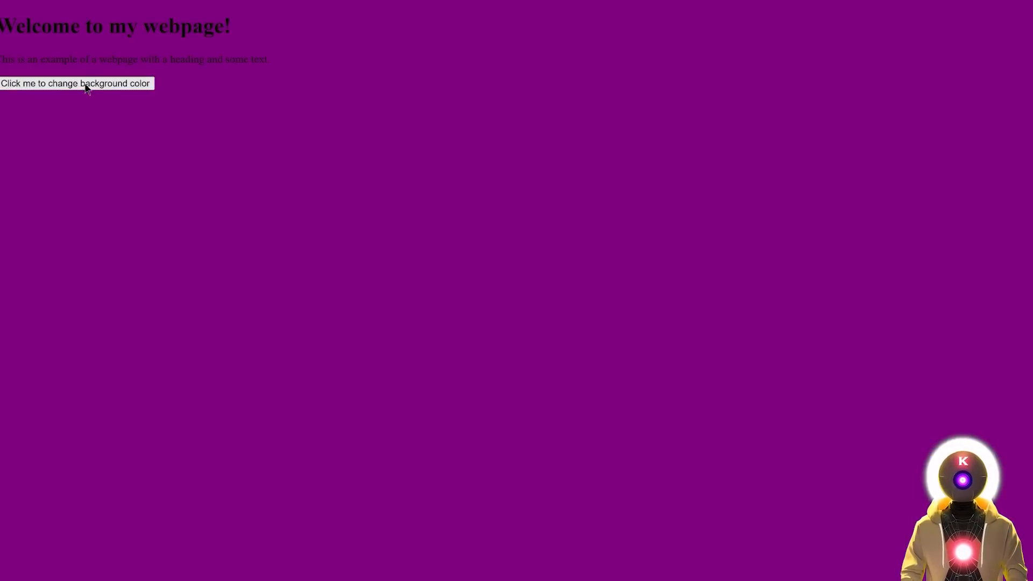
left_click(76, 83)
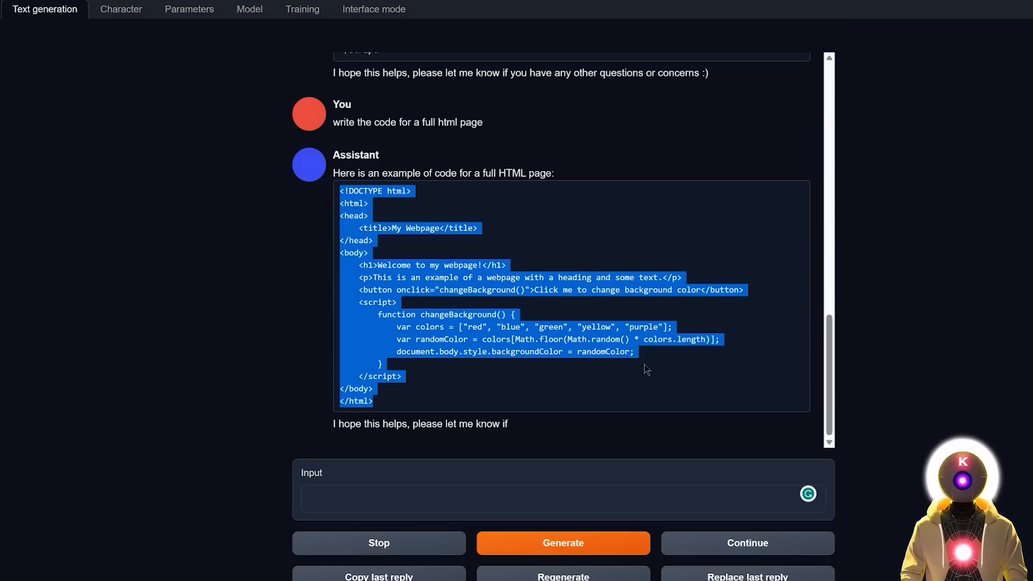
left_click(646, 369)
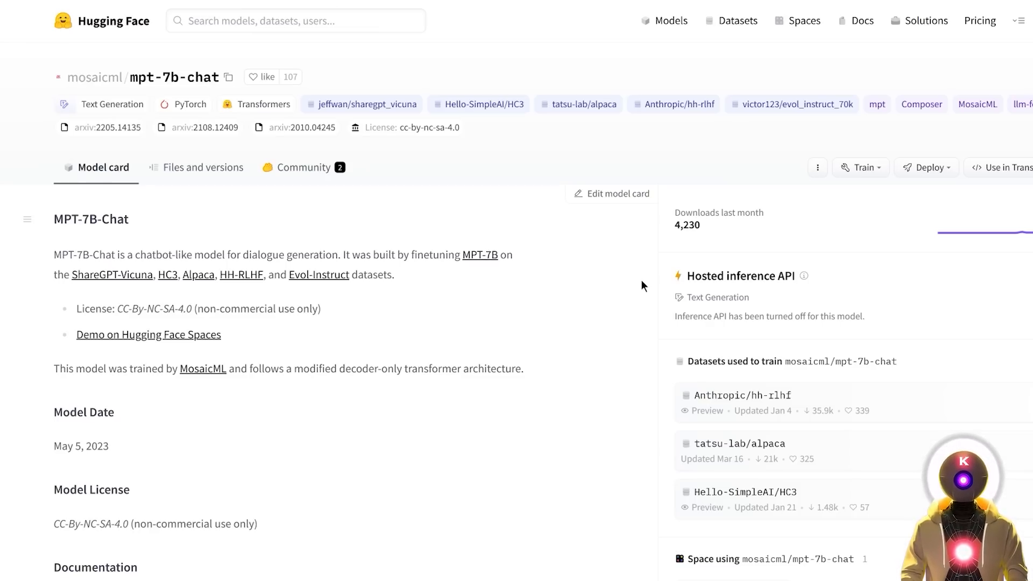
mouse_move(220, 54)
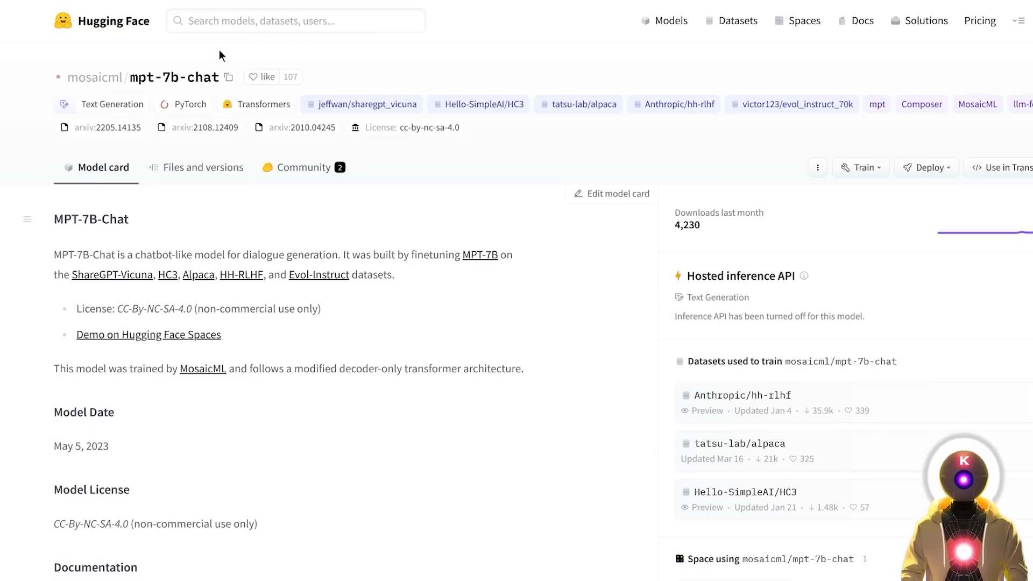
mouse_move(193, 59)
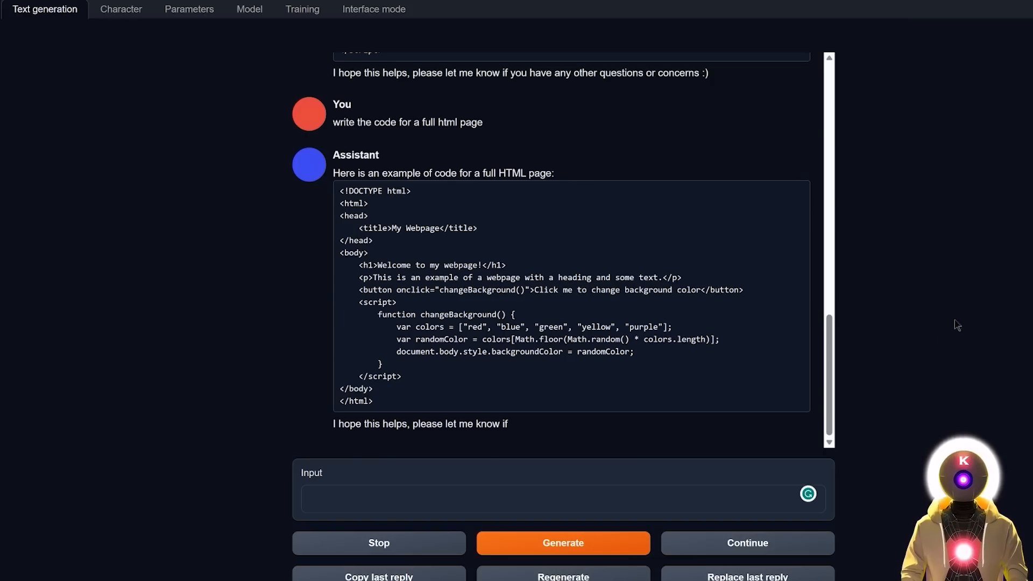
mouse_move(925, 324)
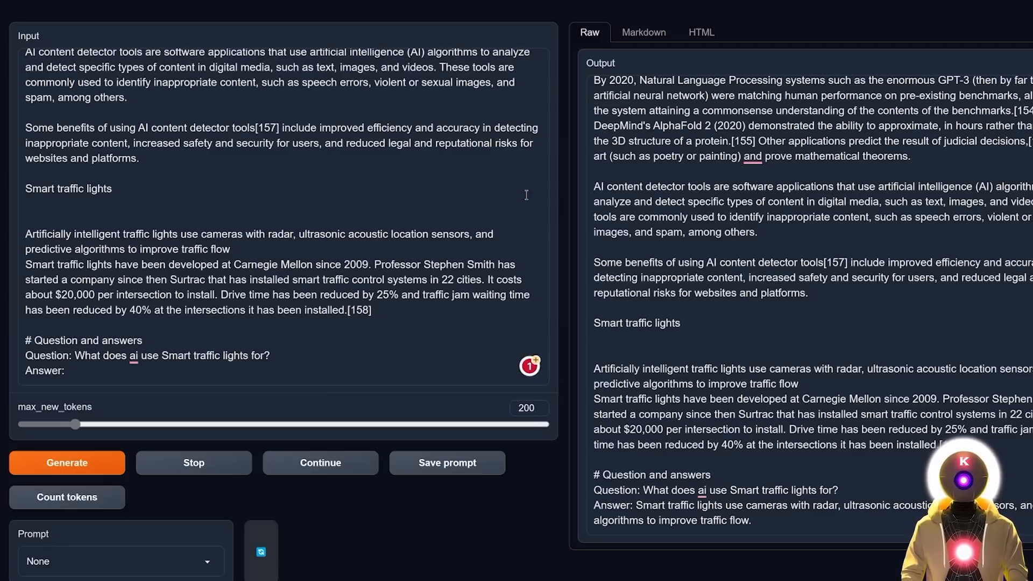
mouse_move(570, 265)
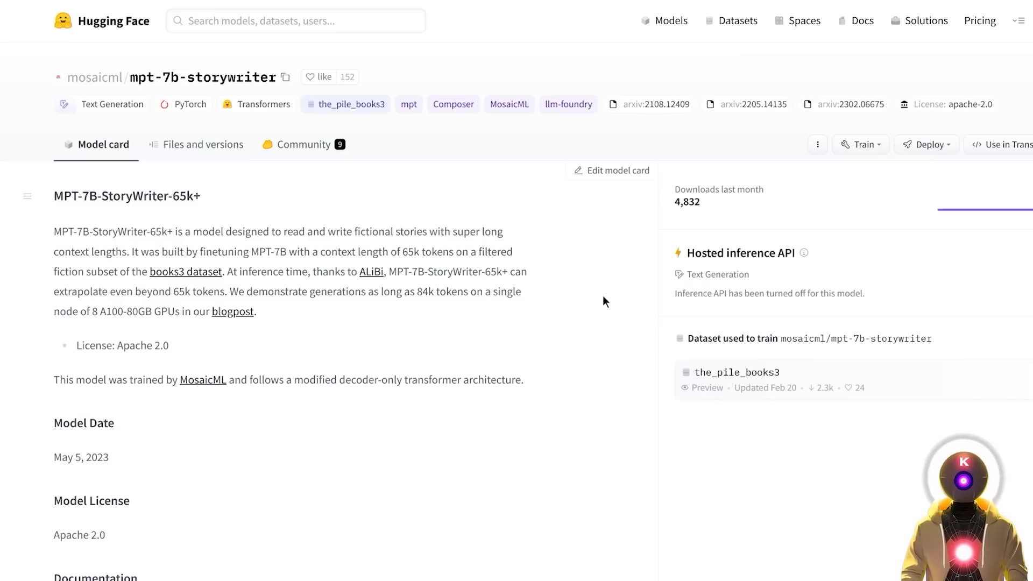
mouse_move(568, 272)
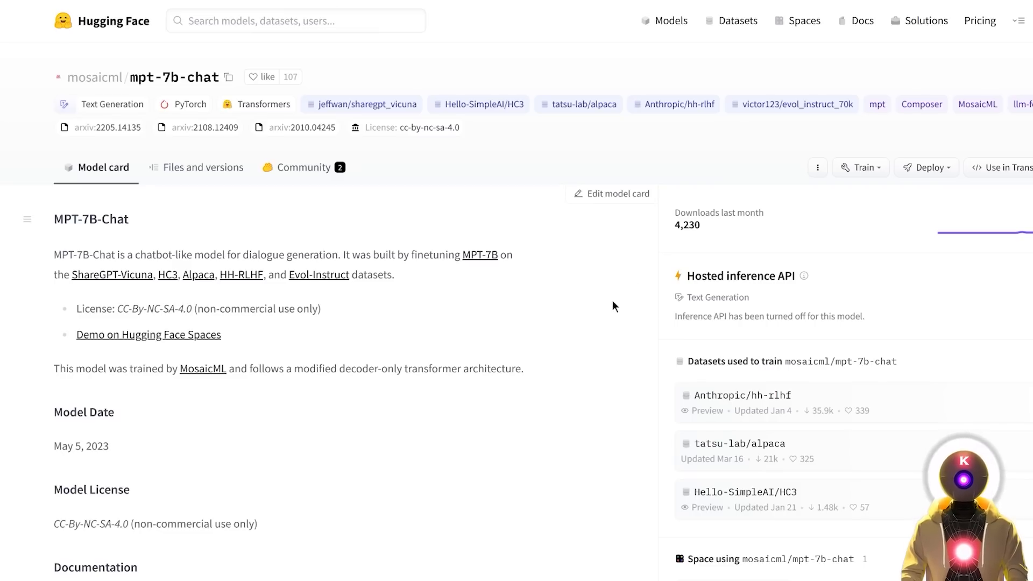
mouse_move(629, 327)
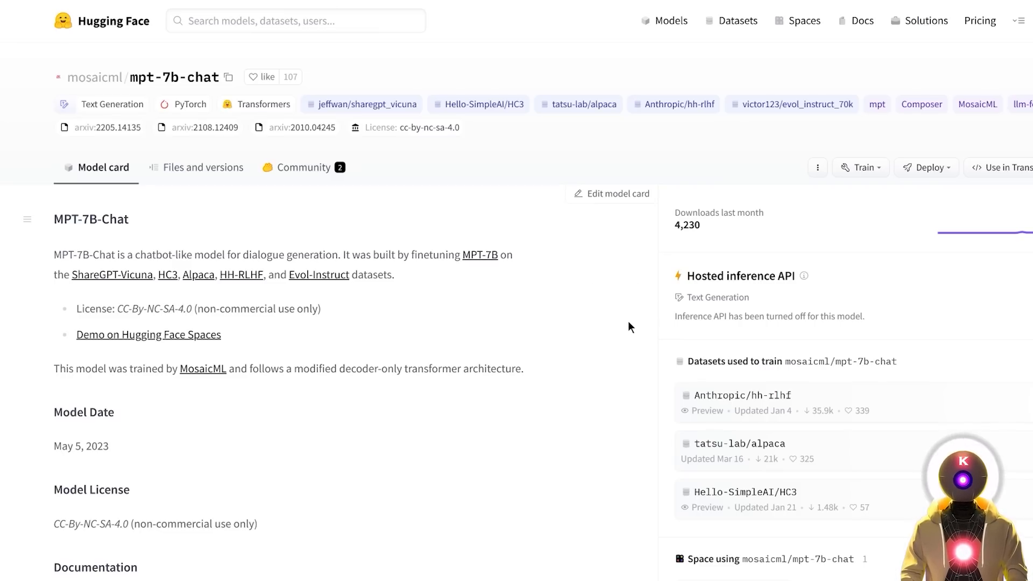